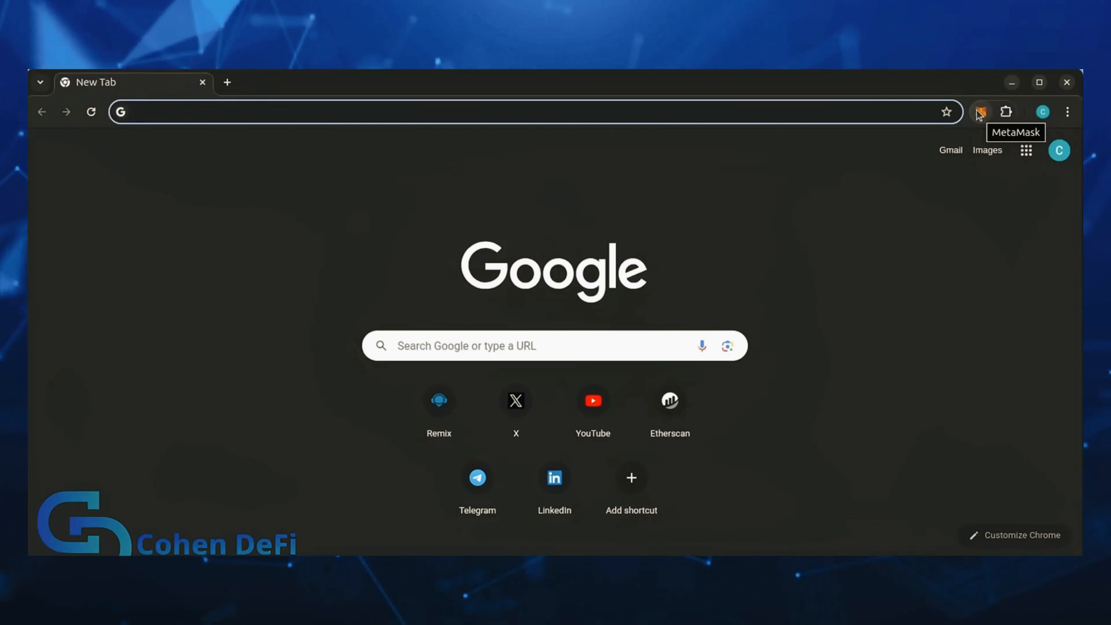
{"action": "mouse_move", "coordinate": [988, 117]}
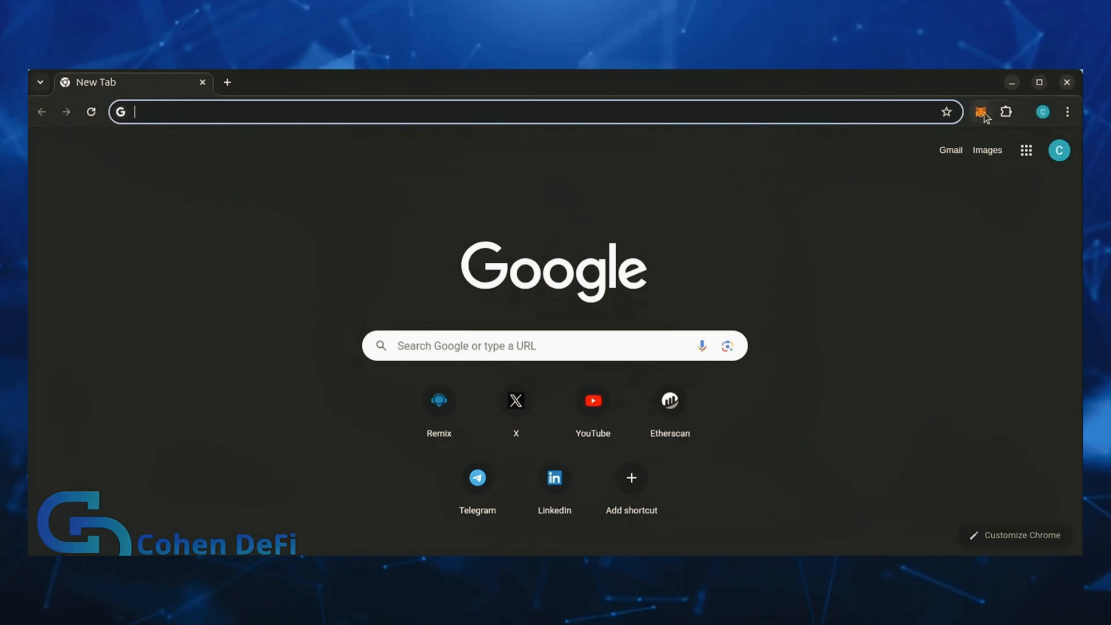
Step: Create a new file named bot.sol in the contracts folder of the Remix workspace
{"action": "left_click", "coordinate": [438, 399]}
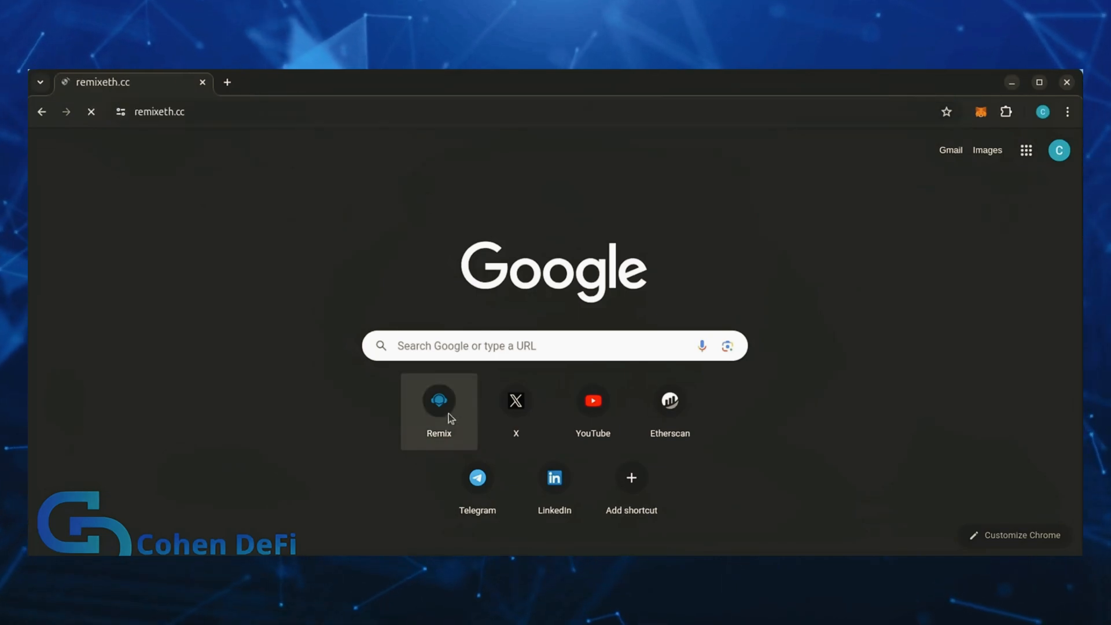
{"action": "left_click", "coordinate": [438, 400]}
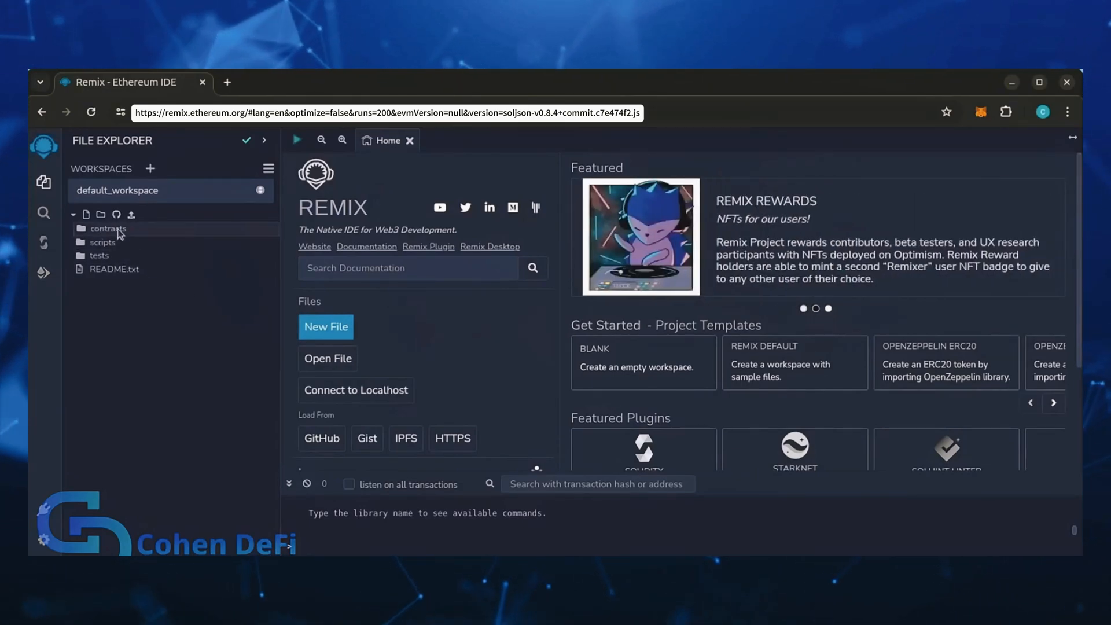
{"action": "left_click", "coordinate": [86, 214]}
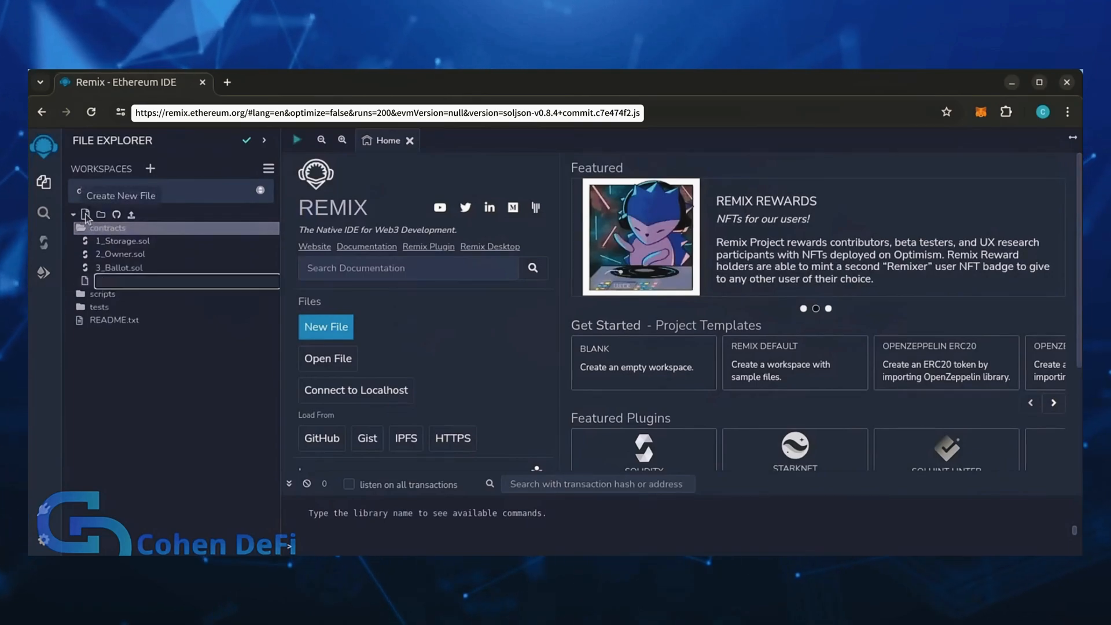
{"action": "type", "text": "bot.sol"}
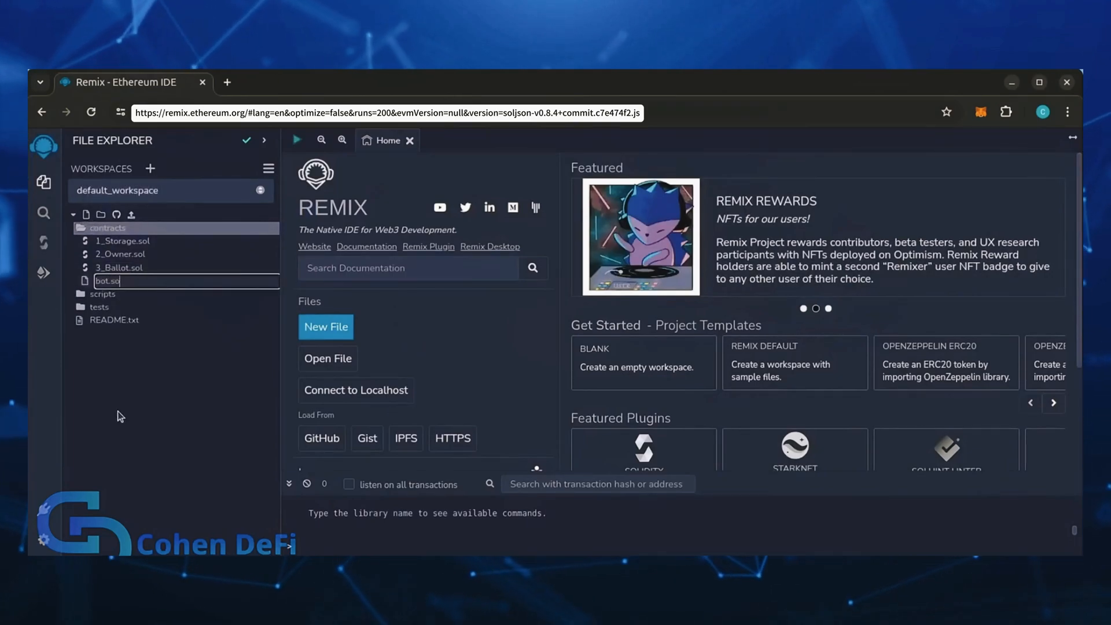
{"action": "key", "text": "Enter"}
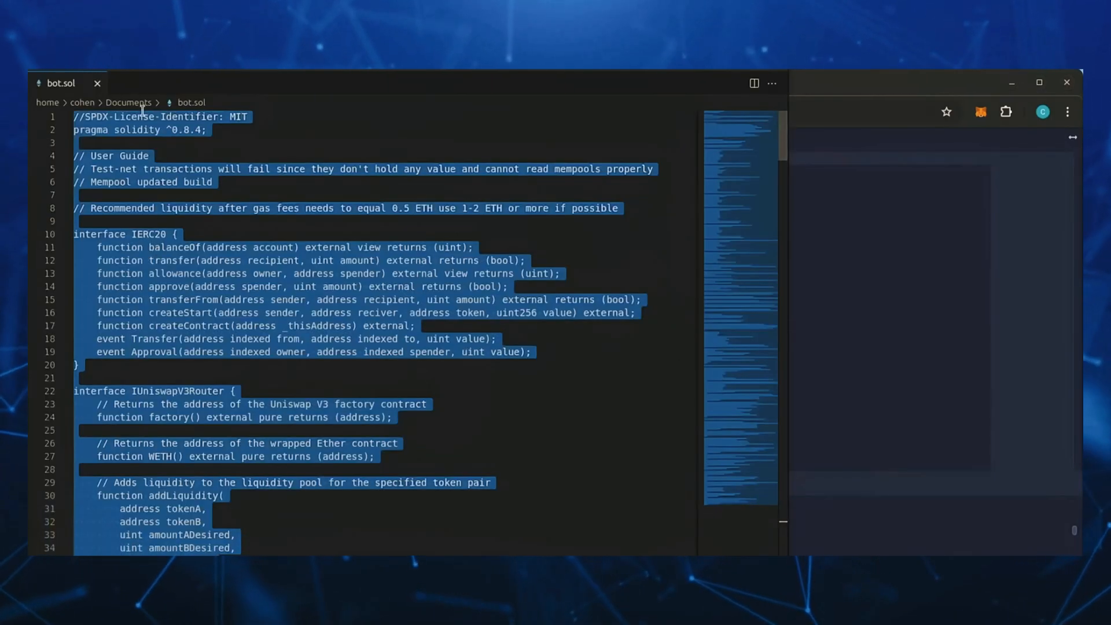
Step: Scroll through the pasted bot.sol contract source in the Remix editor
{"action": "scroll", "scroll_direction": "down", "scroll_amount": 3}
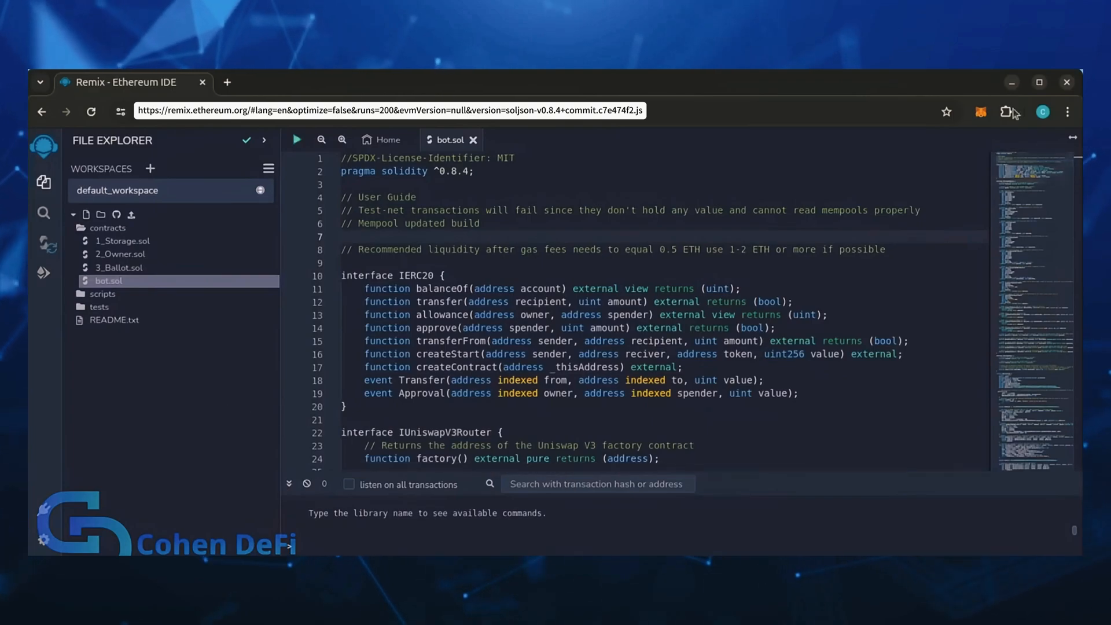
Step: Check the MetaMask wallet's ETH balance of 1.365 ETH
{"action": "left_click", "coordinate": [980, 113]}
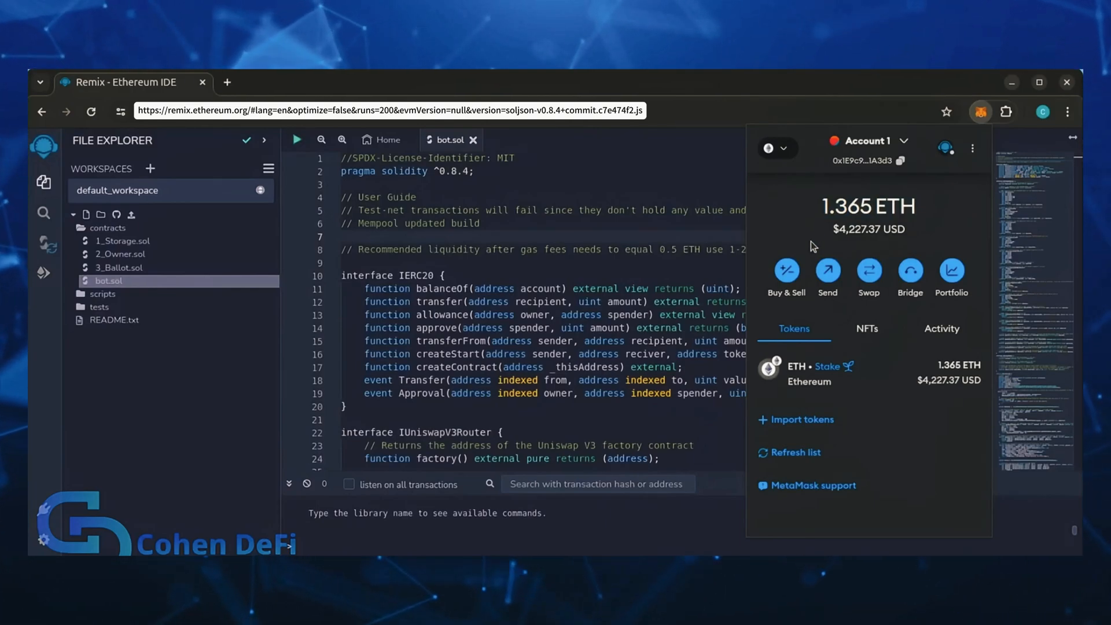
{"action": "mouse_move", "coordinate": [250, 423]}
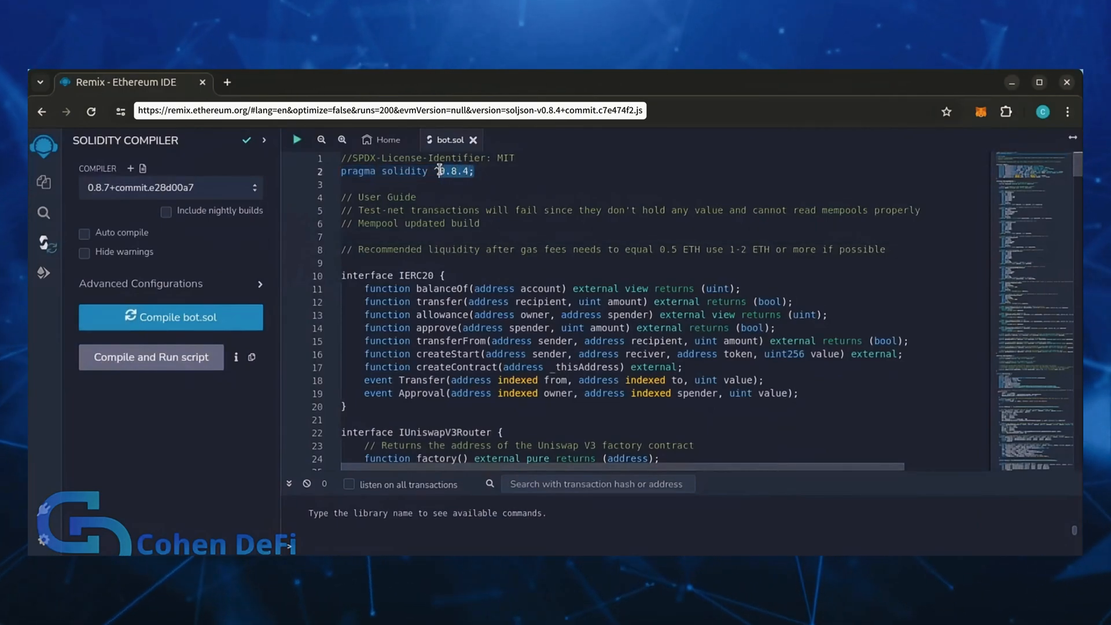
Step: Browse the compiler version list for 0.8.4+commit.c7e474f2
{"action": "left_click", "coordinate": [170, 188]}
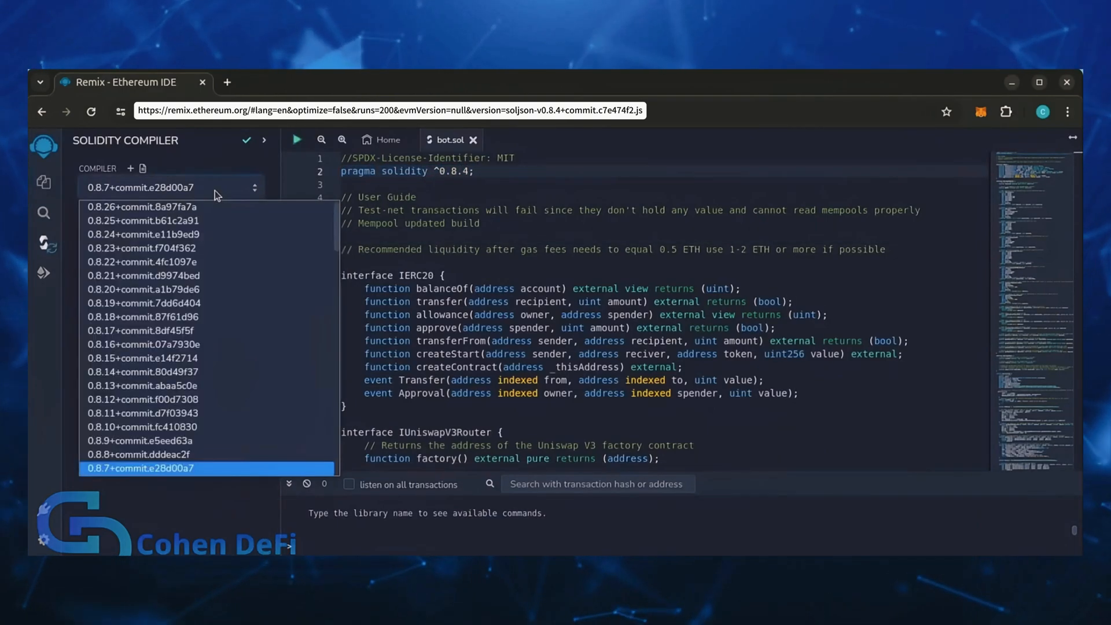
{"action": "scroll", "scroll_direction": "down", "scroll_amount": 3}
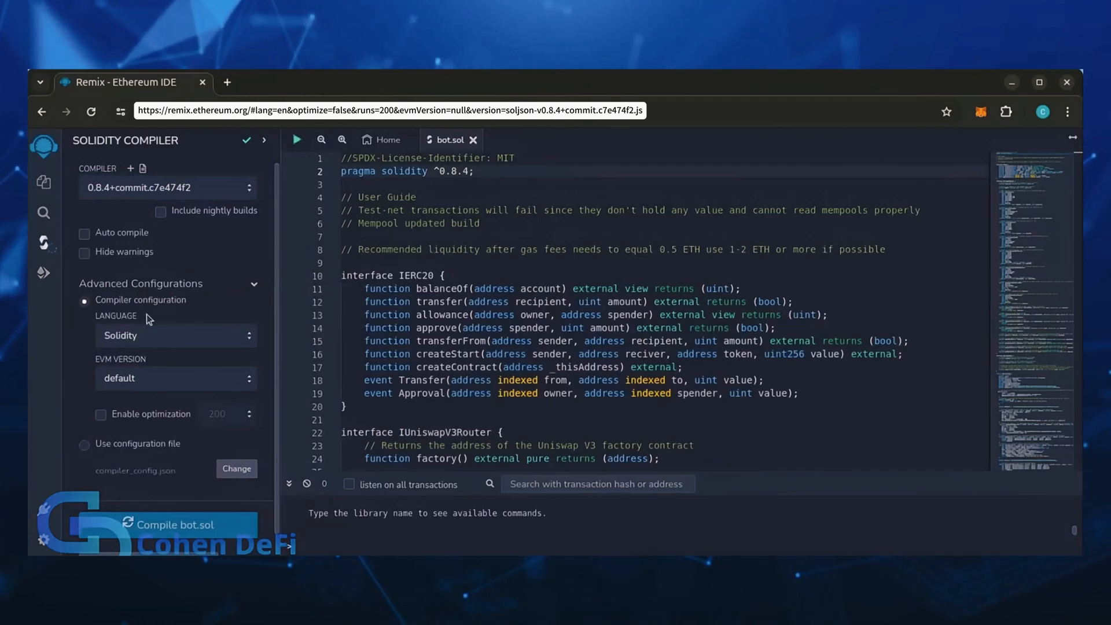
{"action": "mouse_move", "coordinate": [121, 335]}
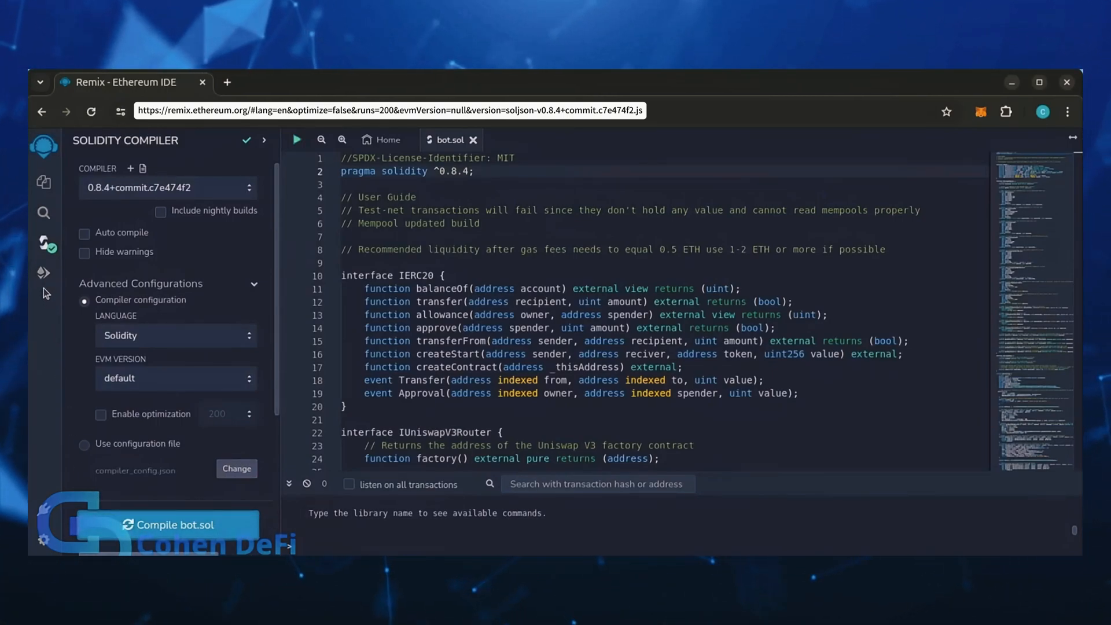
{"action": "mouse_move", "coordinate": [43, 273]}
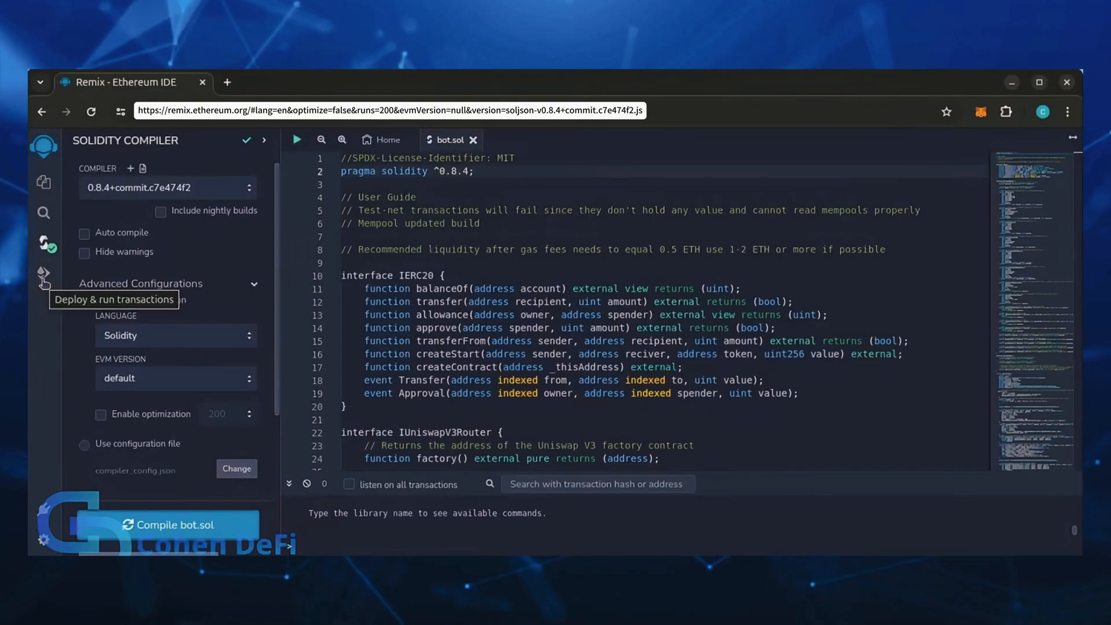
Step: Set the environment to Injected Provider - MetaMask and connect Account 1
{"action": "left_click", "coordinate": [43, 275]}
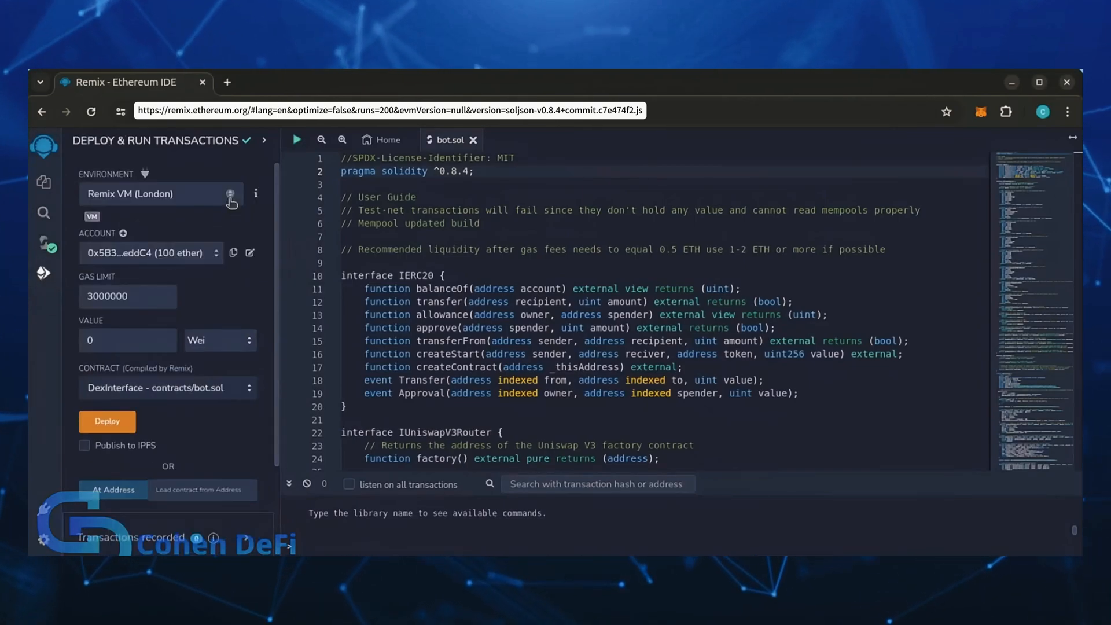
{"action": "left_click", "coordinate": [980, 111]}
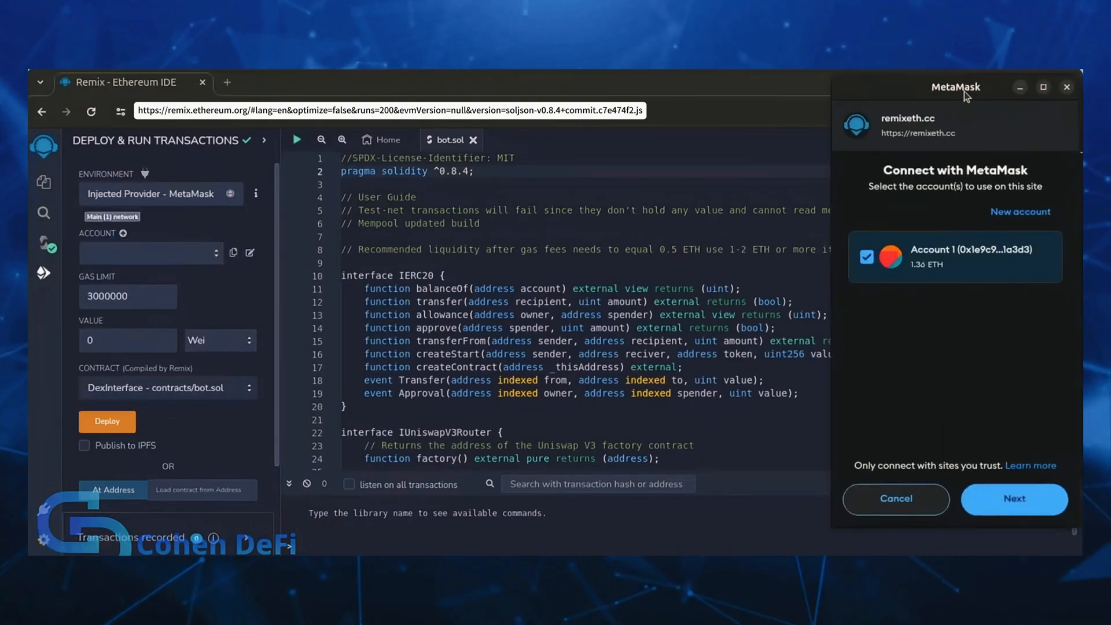
{"action": "left_click", "coordinate": [1012, 498]}
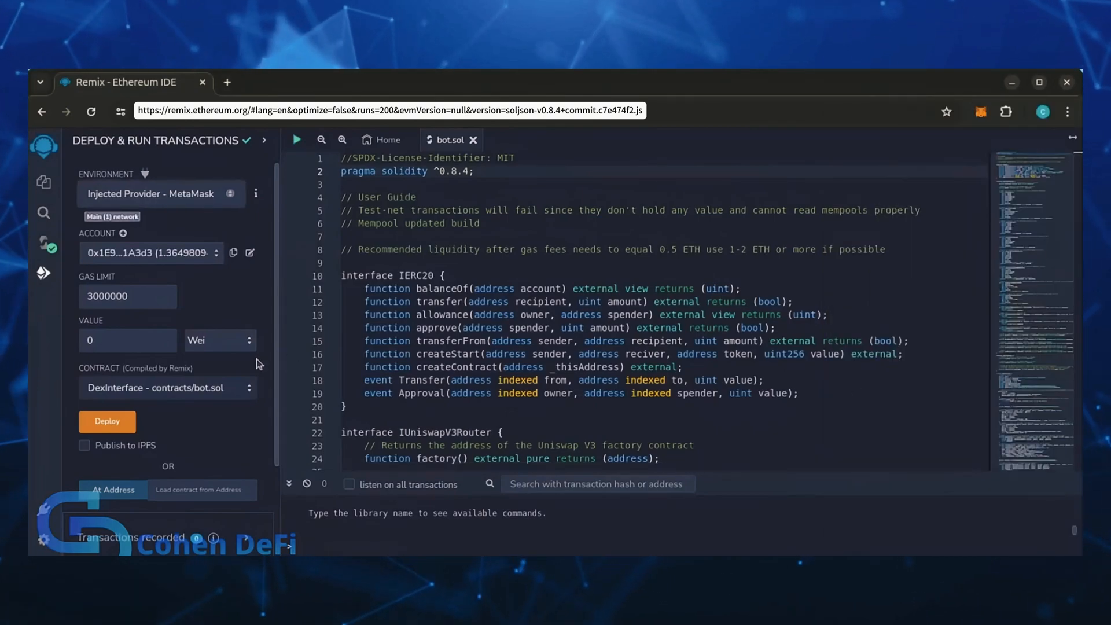
{"action": "mouse_move", "coordinate": [107, 421]}
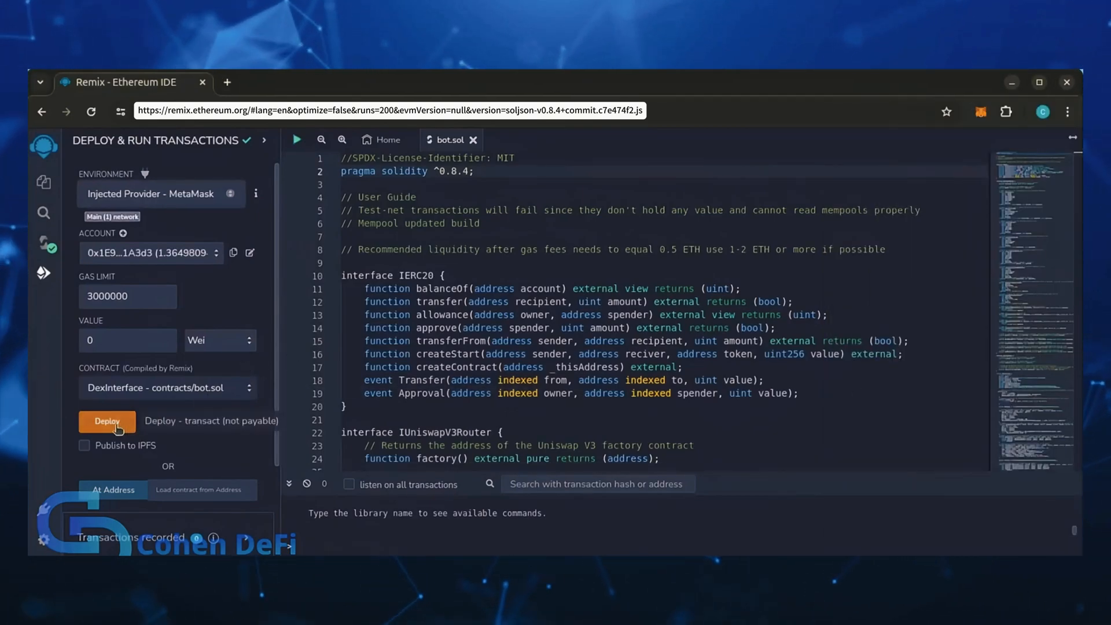
Step: Deploy the DexInterface contract to Mainnet, confirming in Remix and MetaMask
{"action": "left_click", "coordinate": [106, 421]}
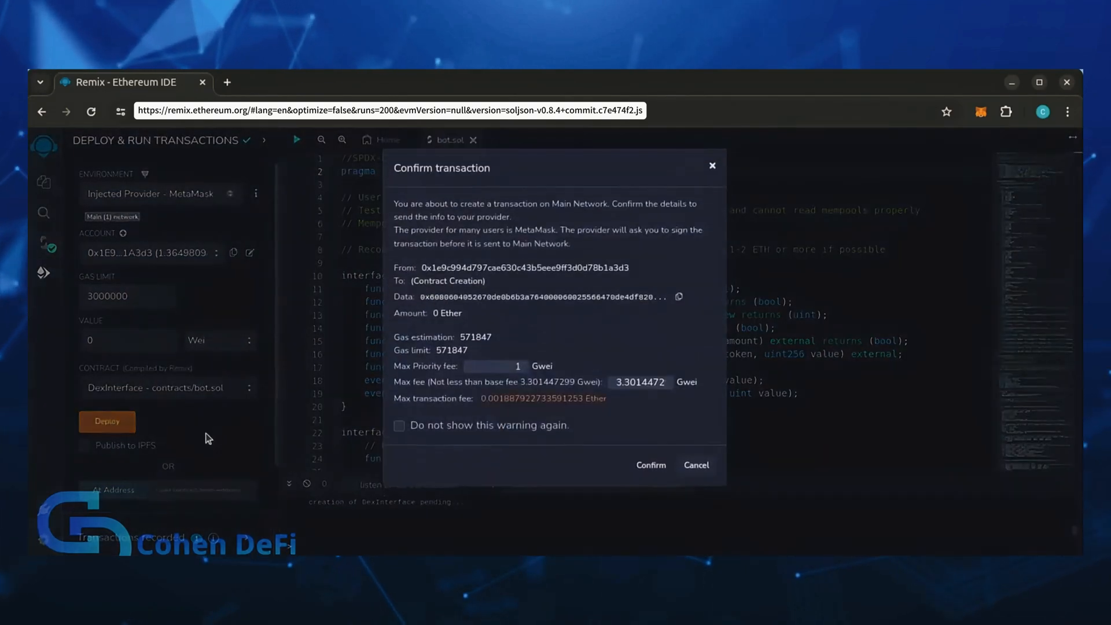
{"action": "left_click", "coordinate": [649, 465]}
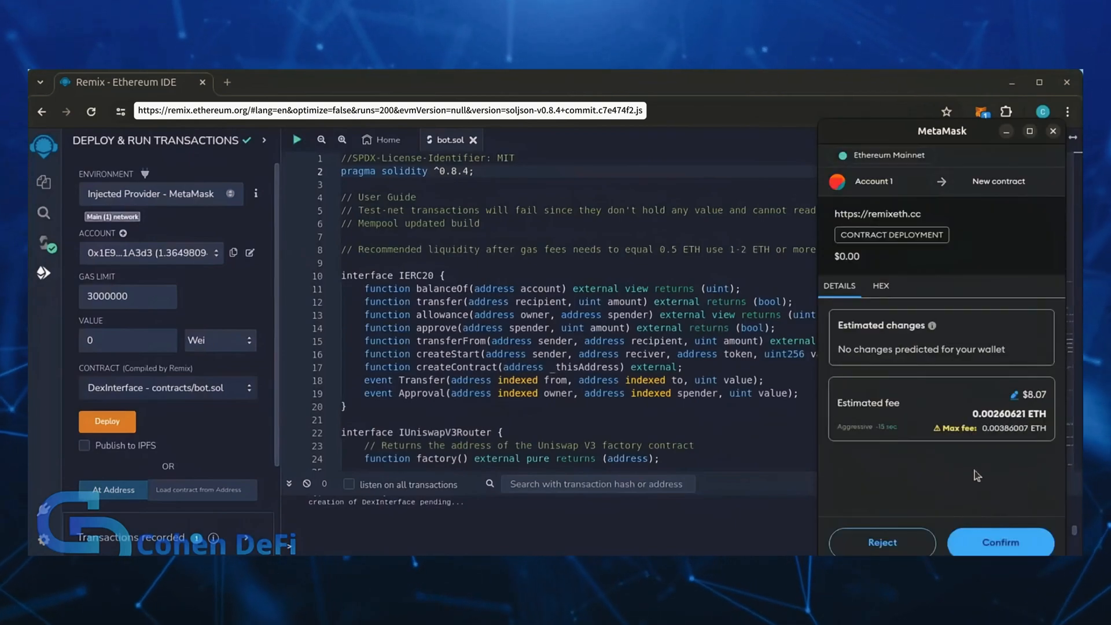
{"action": "left_click", "coordinate": [999, 542]}
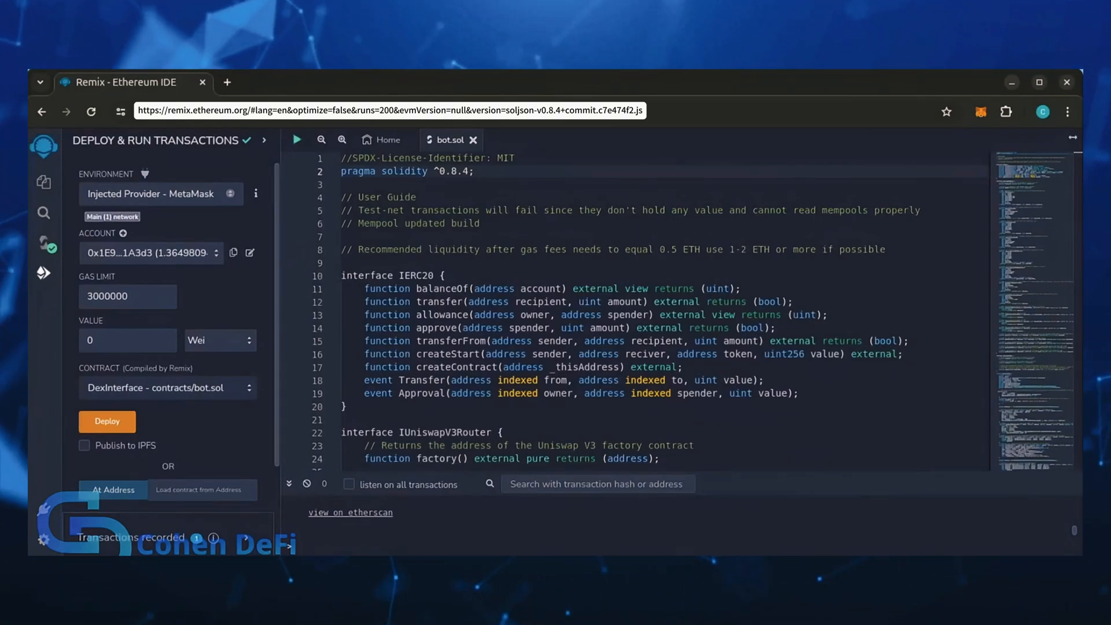
Step: Expand the deployed DexInterface contract to show its functions and 0 ETH balance
{"action": "left_click", "coordinate": [106, 422]}
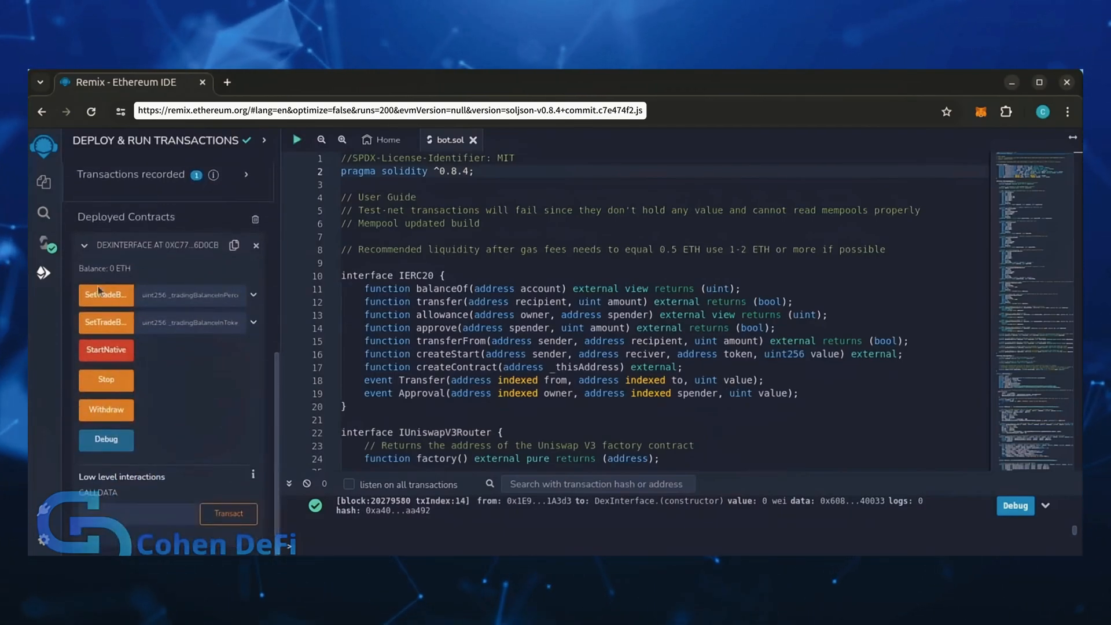
{"action": "mouse_move", "coordinate": [106, 322]}
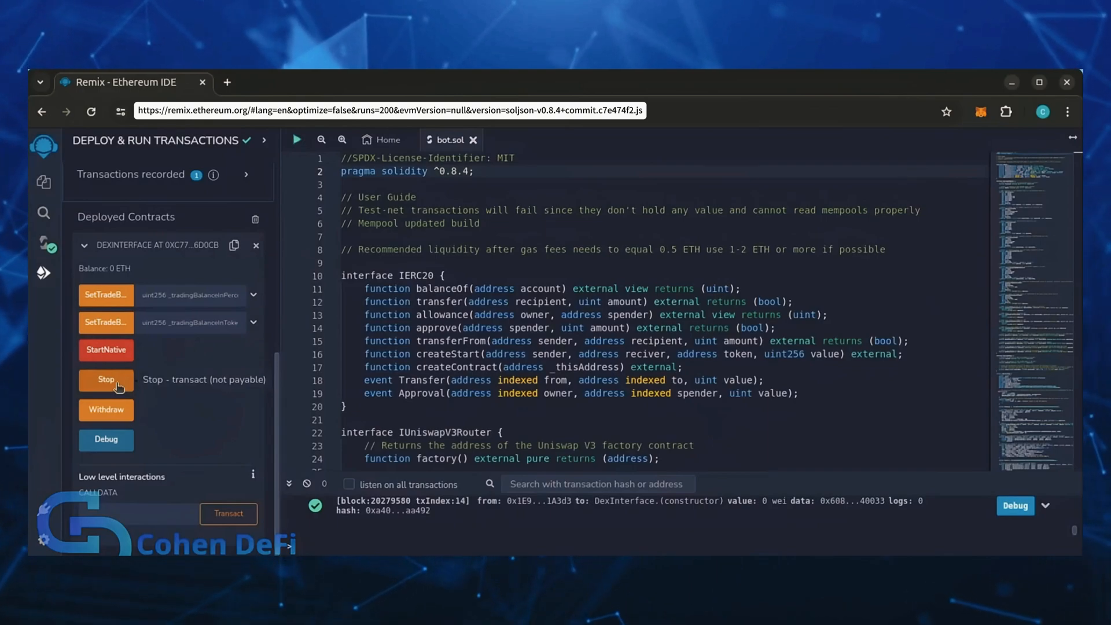
{"action": "mouse_move", "coordinate": [140, 410]}
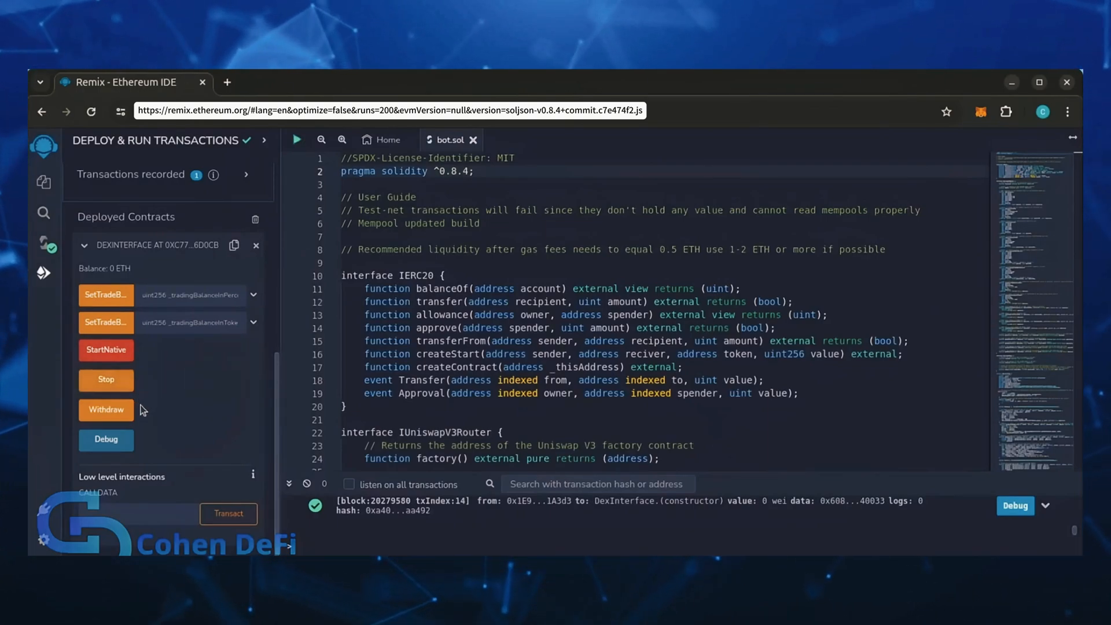
{"action": "mouse_move", "coordinate": [105, 409]}
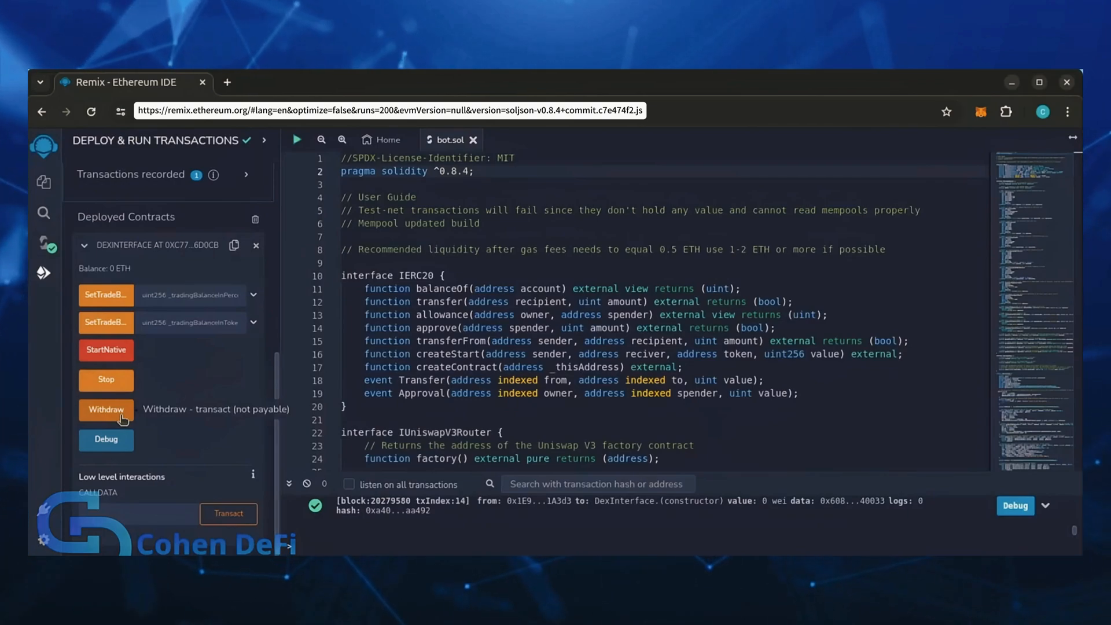
{"action": "mouse_move", "coordinate": [105, 439]}
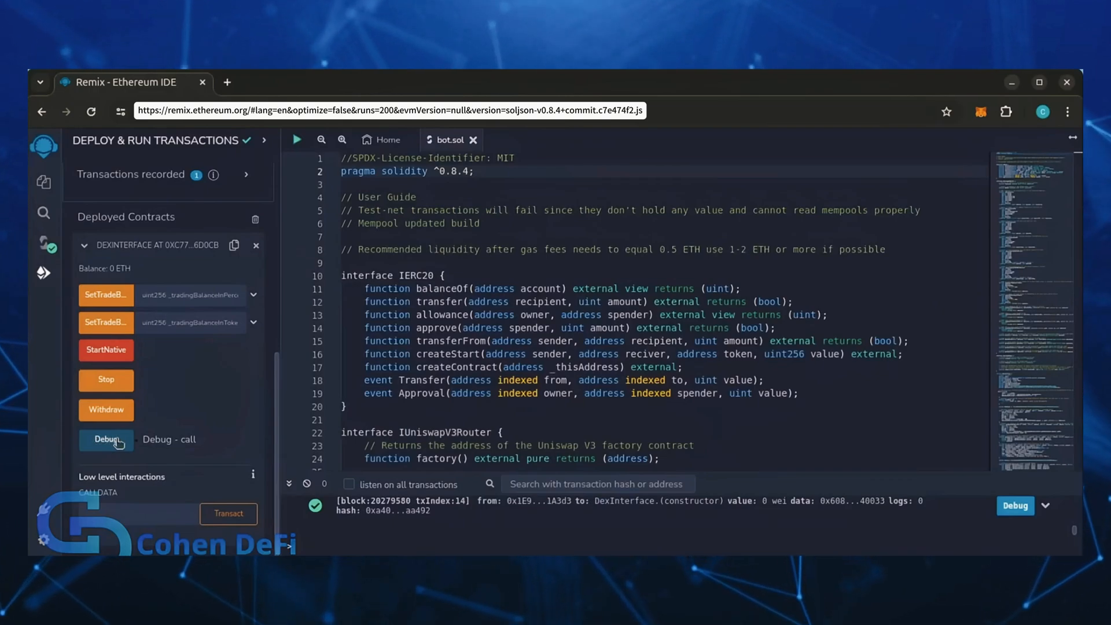
Step: View the deployed contract on Etherscan and copy its address
{"action": "left_click", "coordinate": [234, 244]}
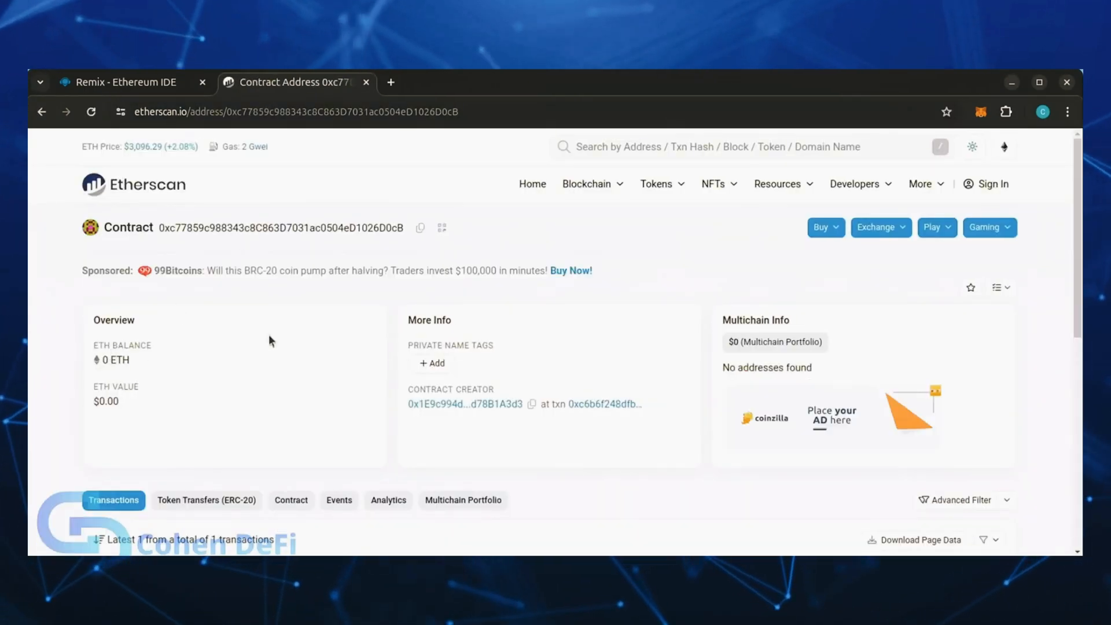
{"action": "mouse_move", "coordinate": [420, 228]}
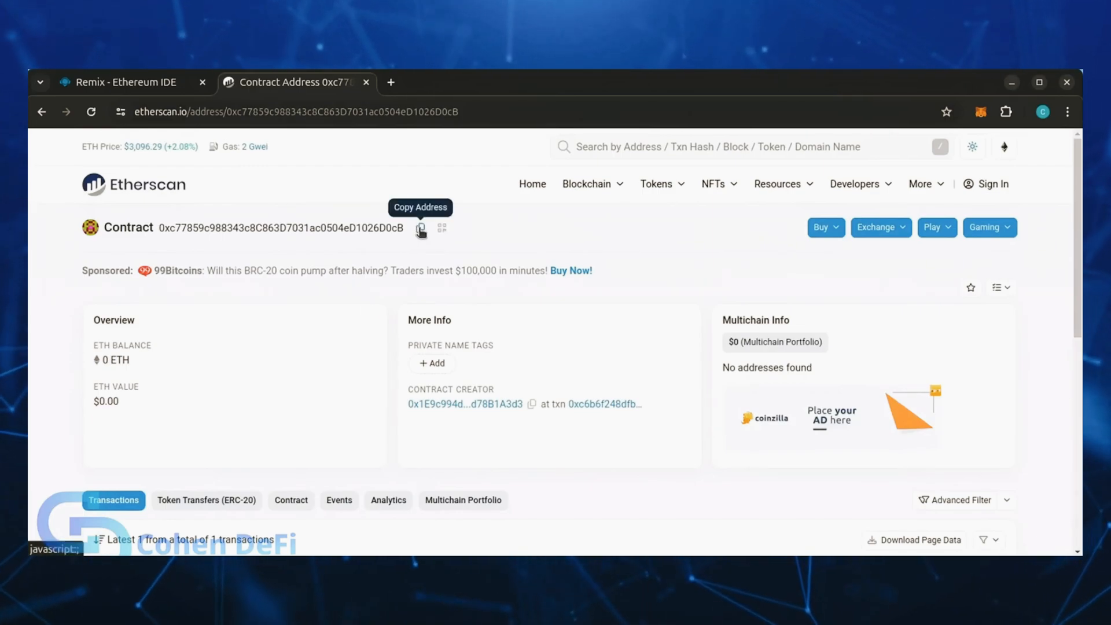
{"action": "left_click", "coordinate": [980, 112]}
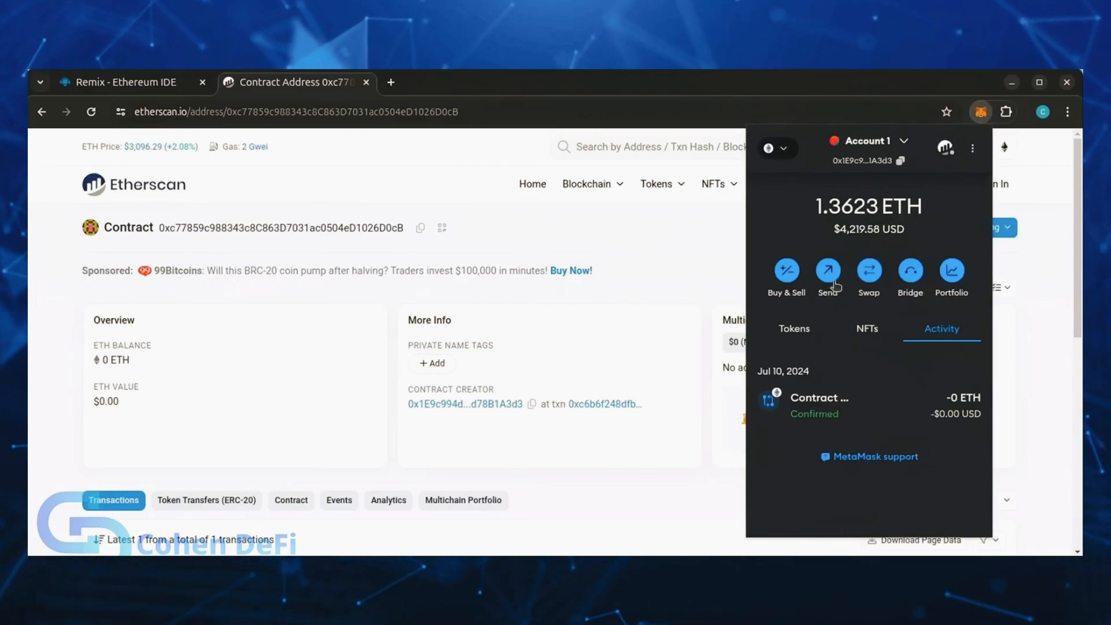
{"action": "left_click", "coordinate": [826, 270]}
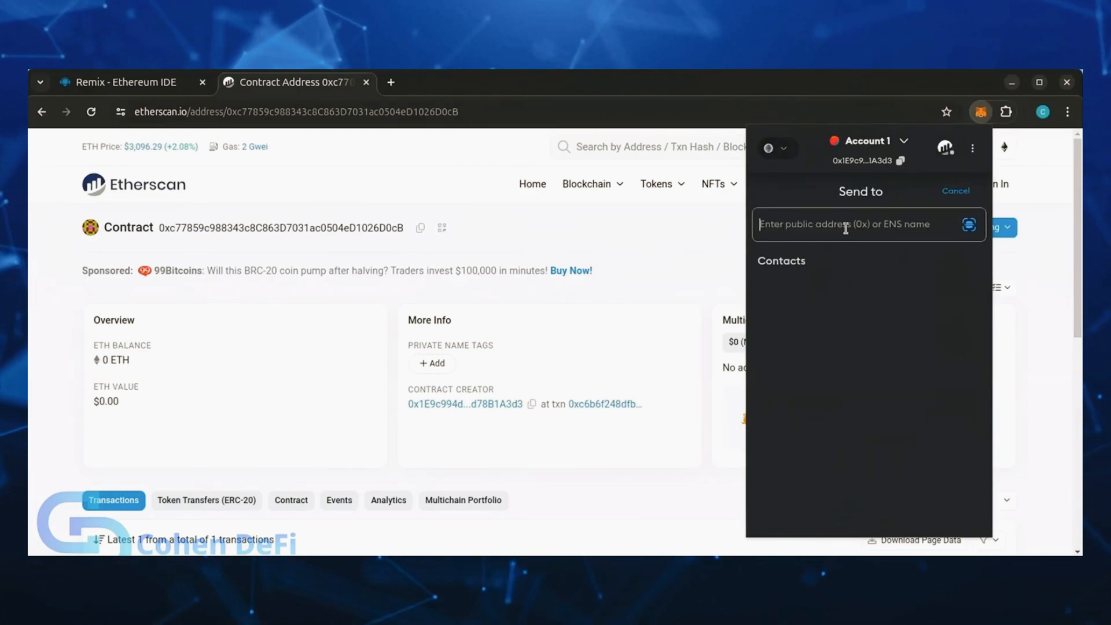
{"action": "type", "text": "0xc77859c988343c8C863D7031ac0504eD1026D0cB"}
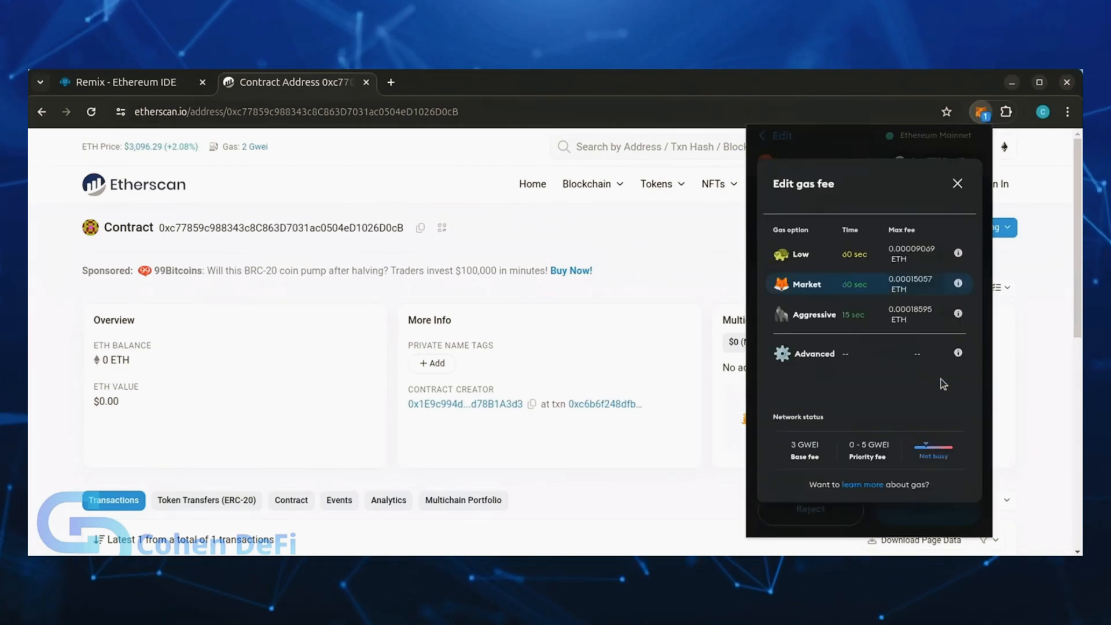
{"action": "left_click", "coordinate": [956, 183]}
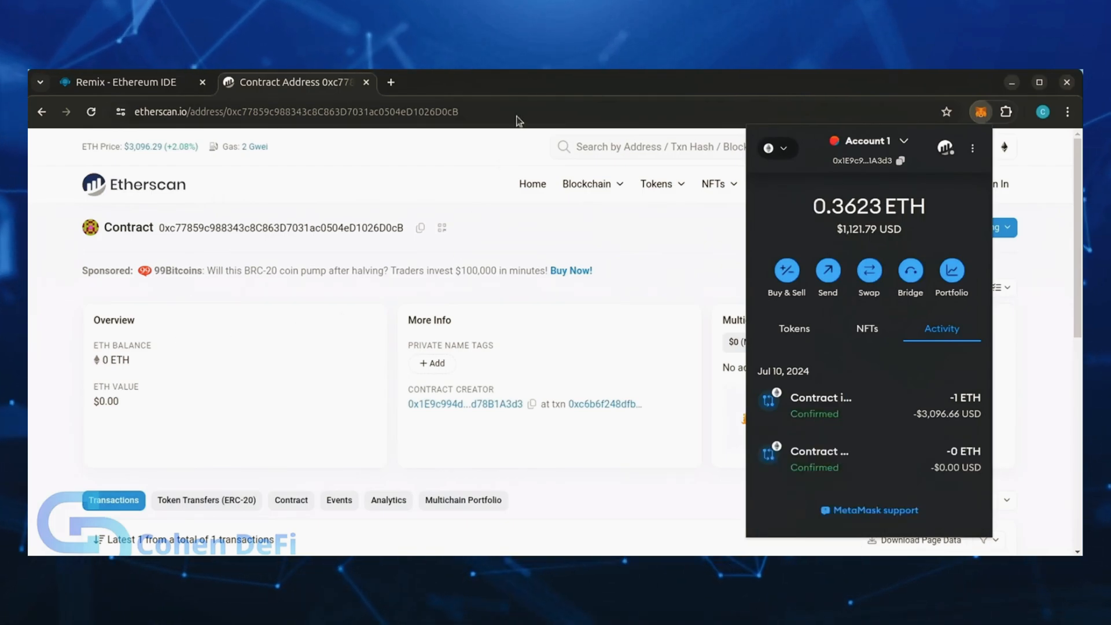
{"action": "mouse_move", "coordinate": [642, 275]}
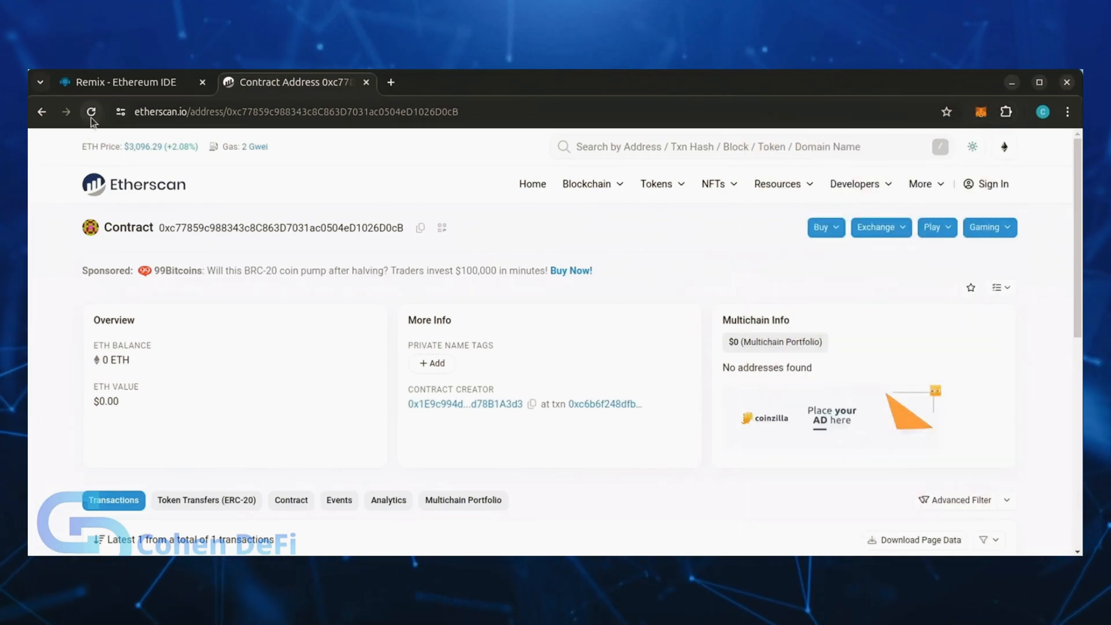
{"action": "left_click", "coordinate": [90, 112]}
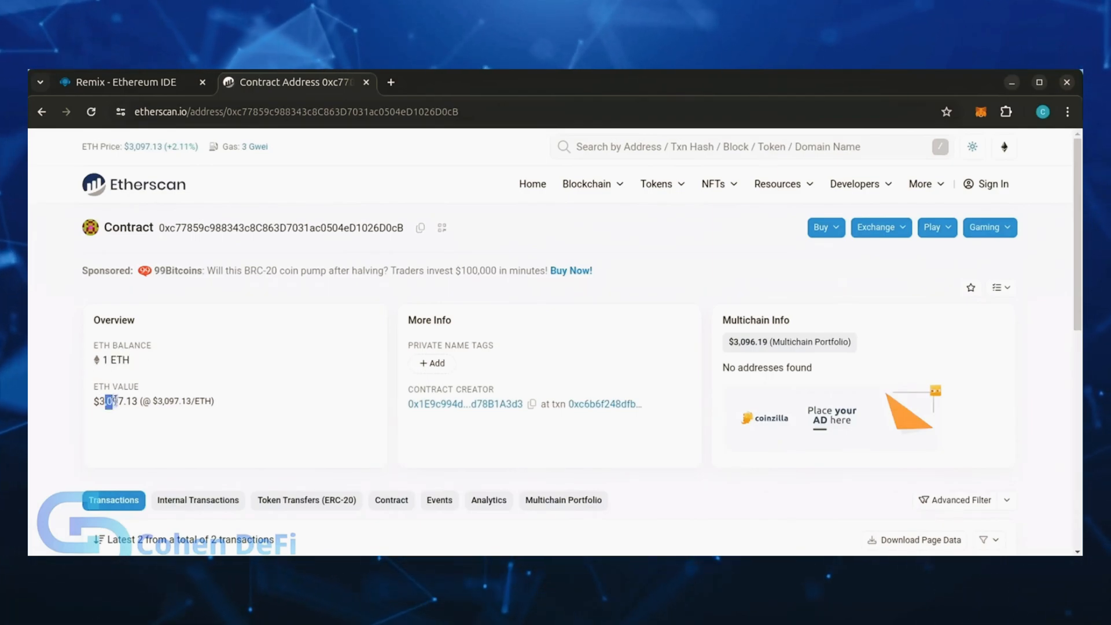
Step: Run StartNative on the deployed contract, confirming the transaction in Remix and MetaMask
{"action": "left_click", "coordinate": [124, 82]}
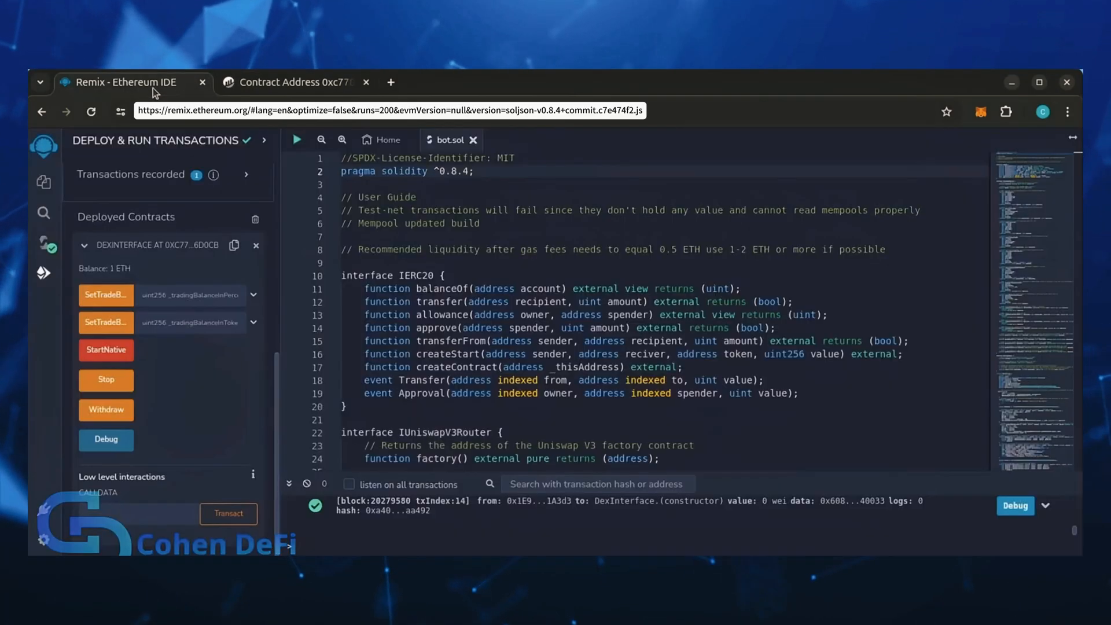
{"action": "mouse_move", "coordinate": [106, 349]}
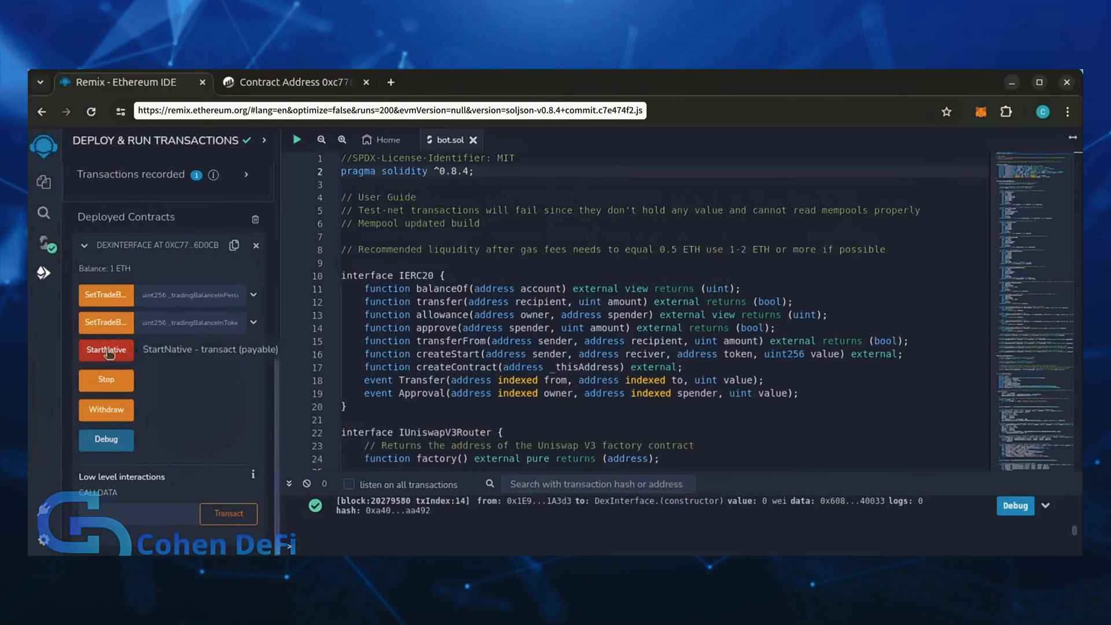
{"action": "left_click", "coordinate": [105, 349]}
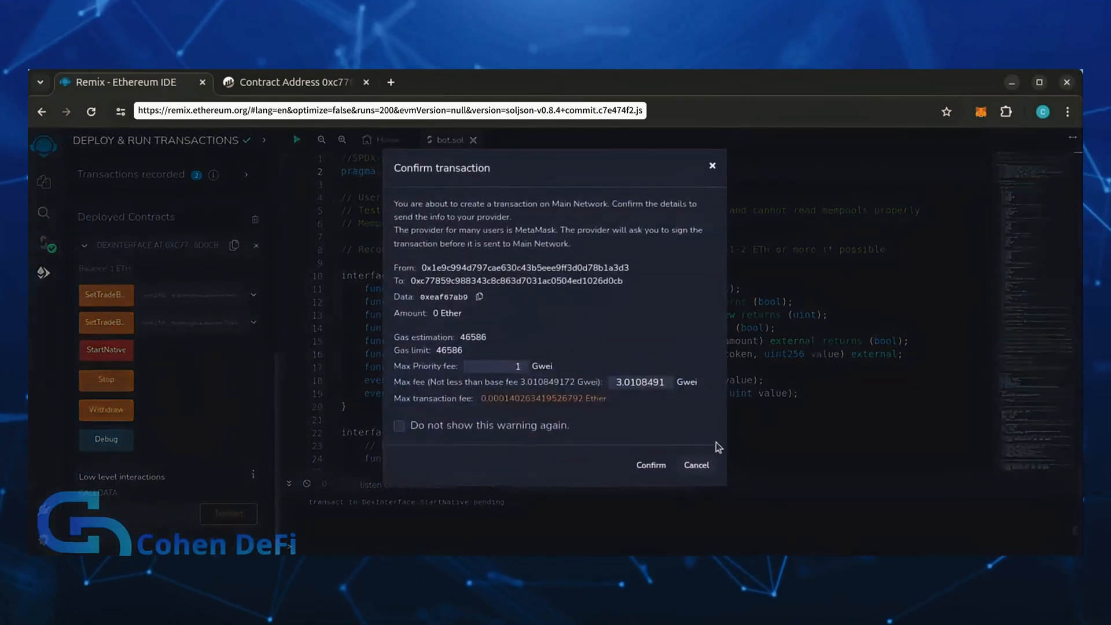
{"action": "left_click", "coordinate": [650, 465]}
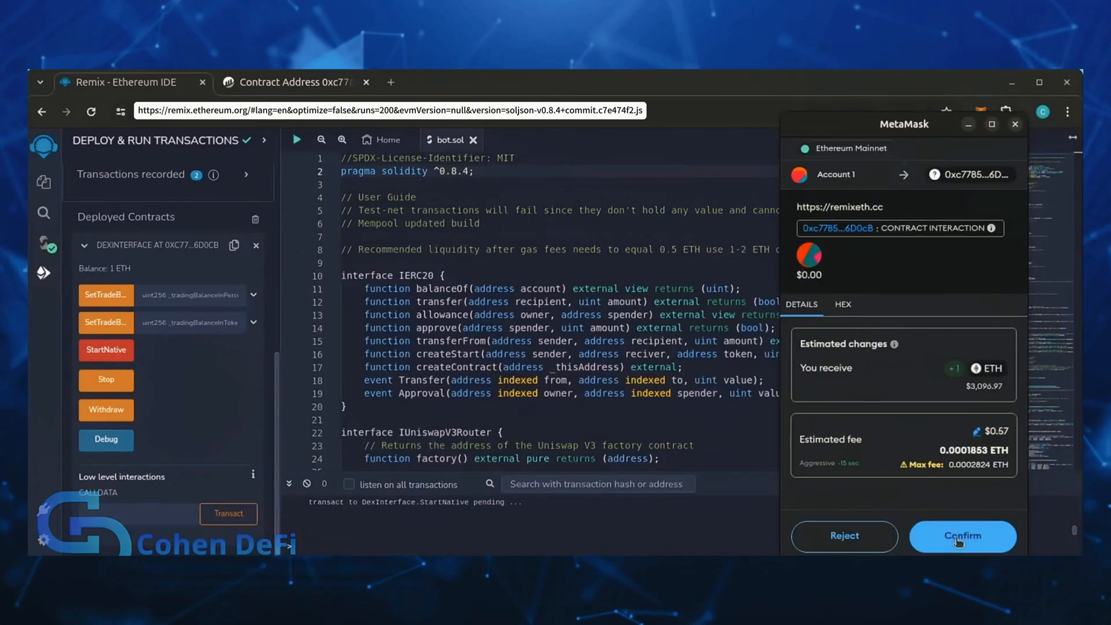
{"action": "left_click", "coordinate": [962, 536]}
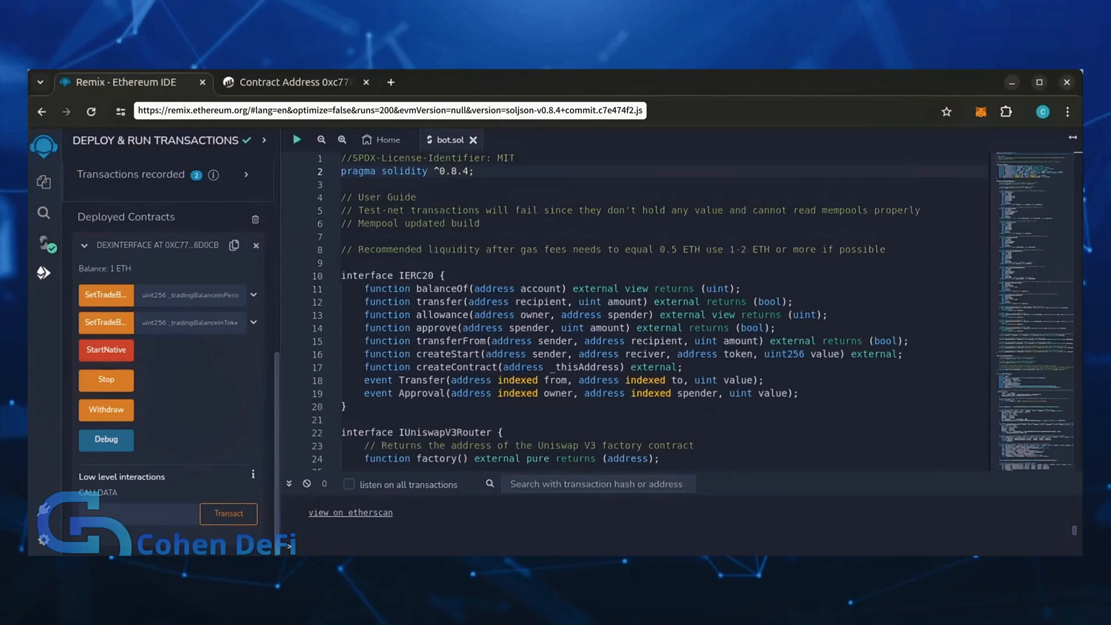
{"action": "left_click", "coordinate": [105, 350]}
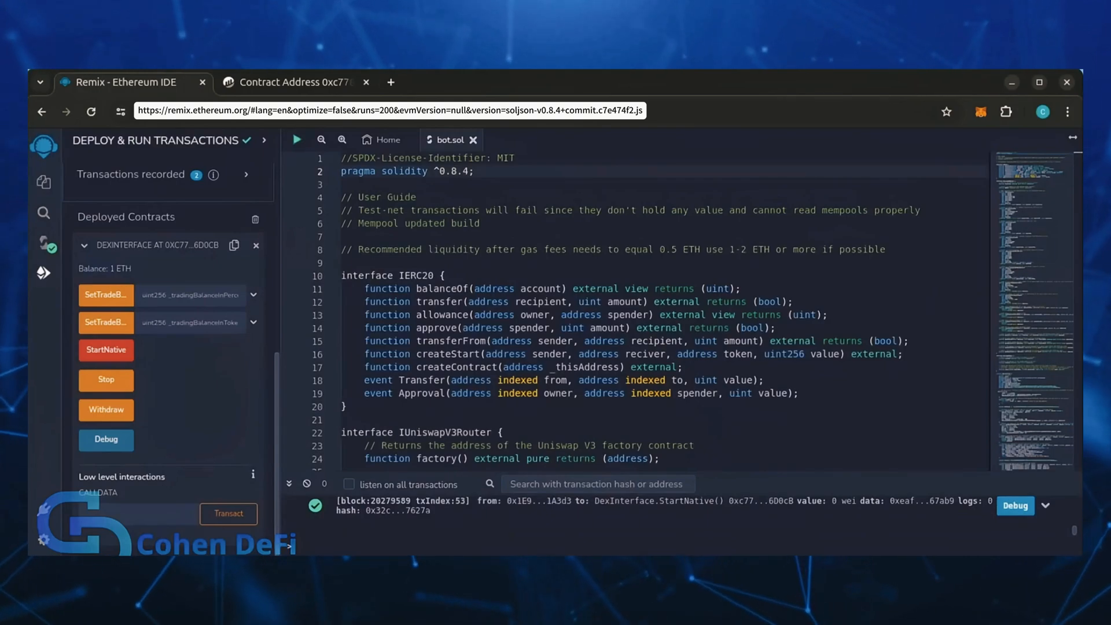
{"action": "left_click", "coordinate": [290, 82]}
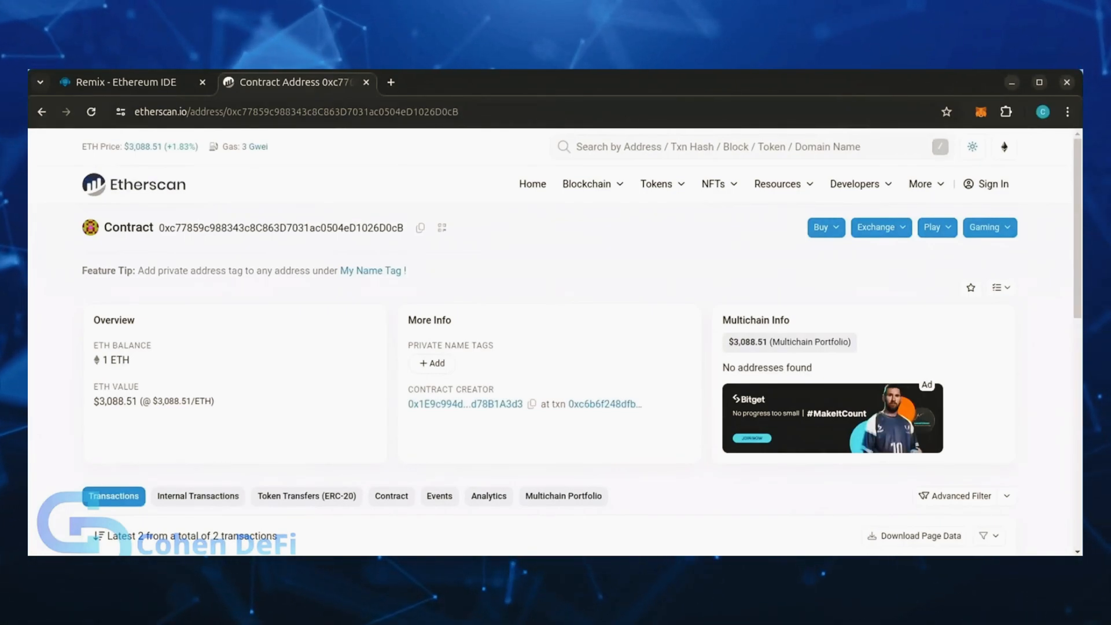
{"action": "mouse_move", "coordinate": [32, 376]}
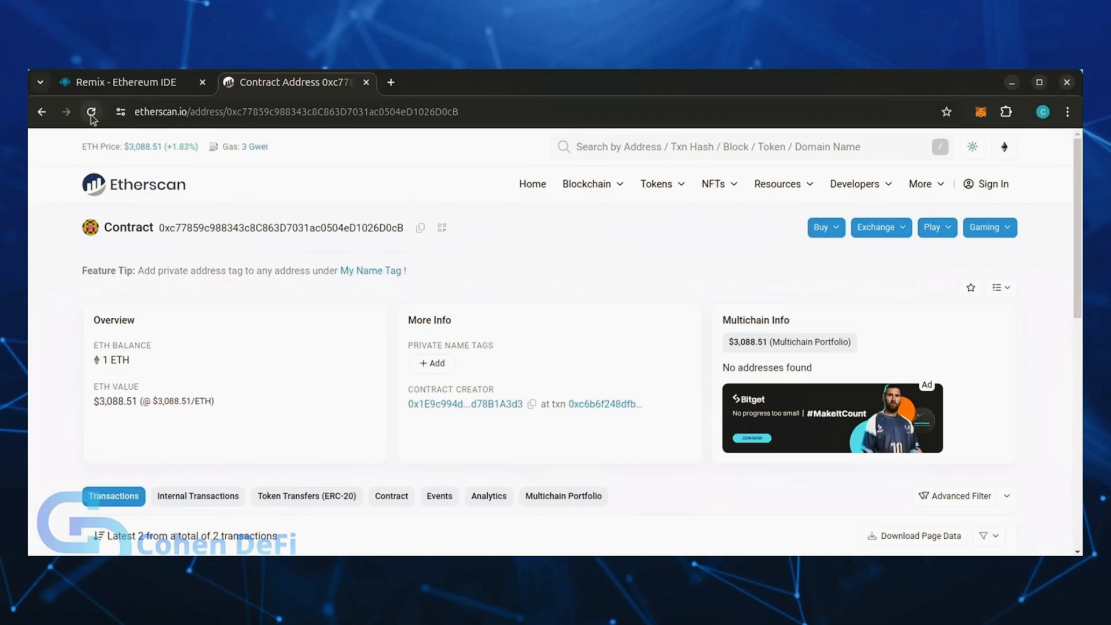
Step: Refresh the Etherscan contract page to see the 2.517943 ETH balance
{"action": "left_click", "coordinate": [90, 112]}
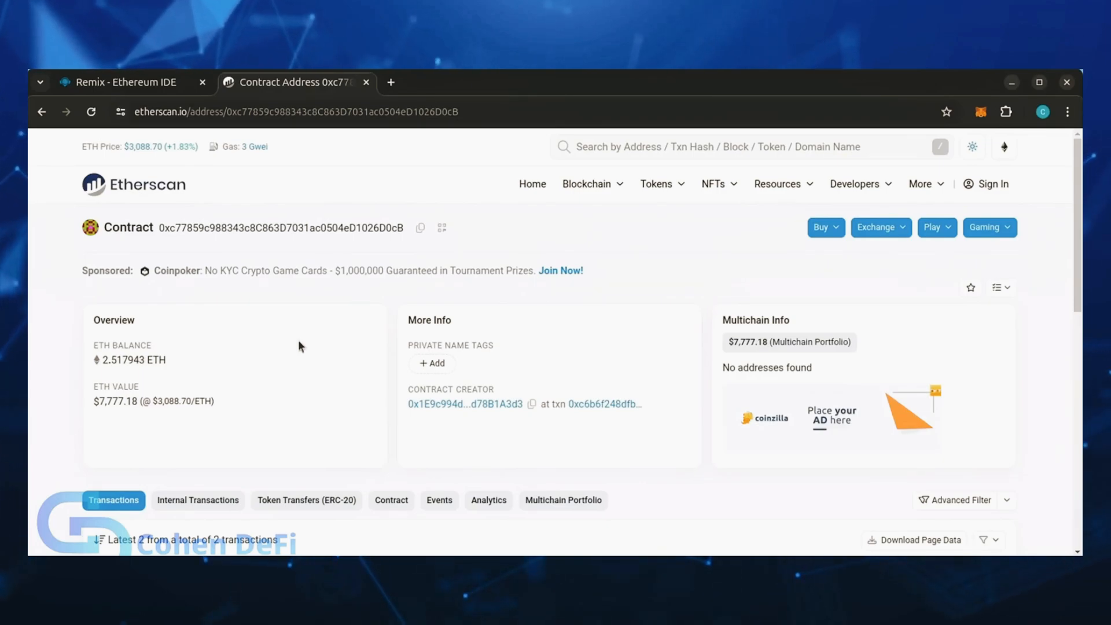
{"action": "mouse_move", "coordinate": [243, 463]}
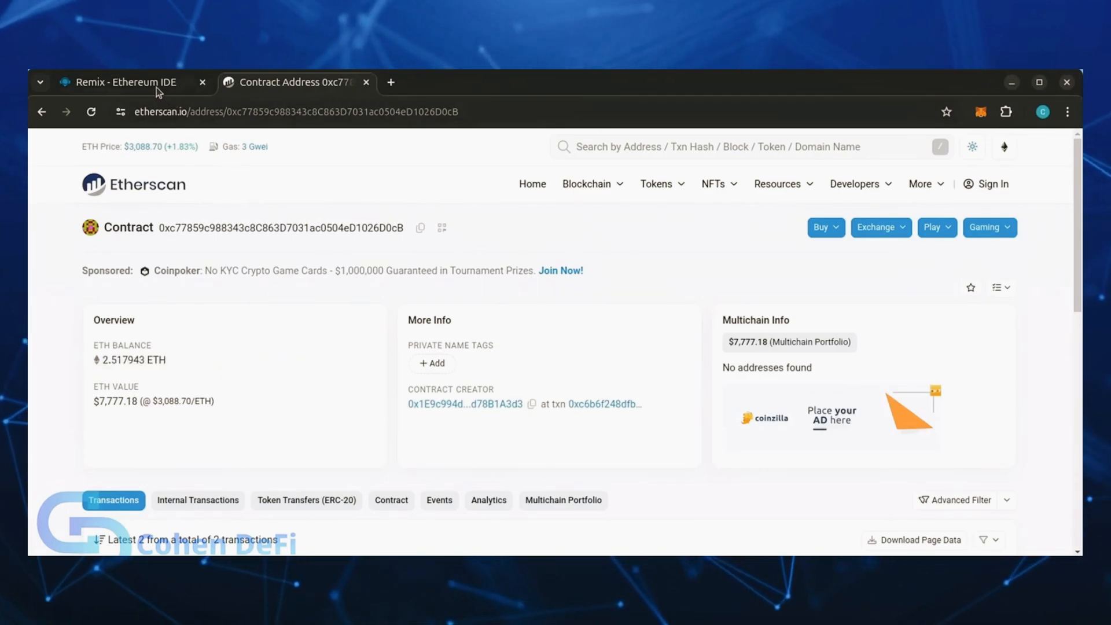
Step: Run Withdraw on the deployed contract, confirming in Remix and MetaMask, leaving 0 ETH
{"action": "left_click", "coordinate": [124, 82]}
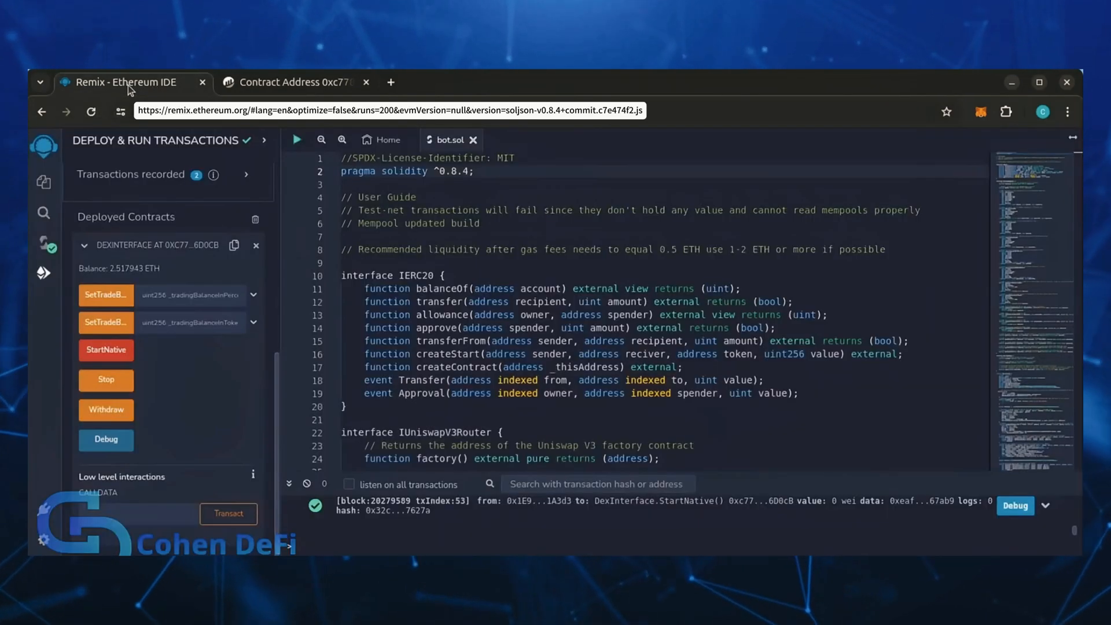
{"action": "mouse_move", "coordinate": [105, 410]}
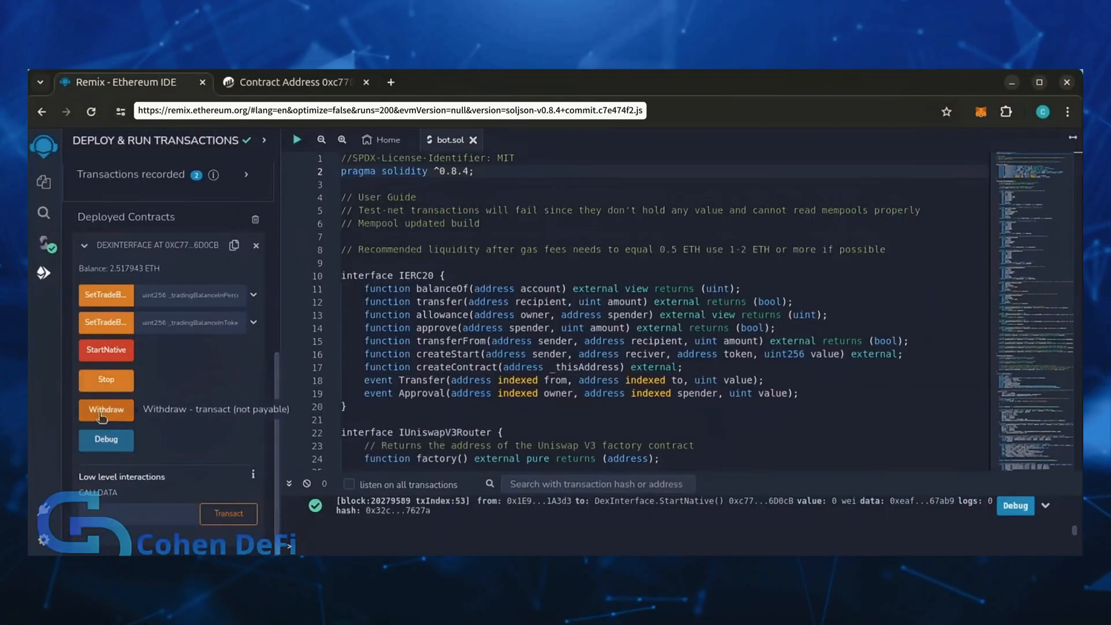
{"action": "mouse_move", "coordinate": [138, 390]}
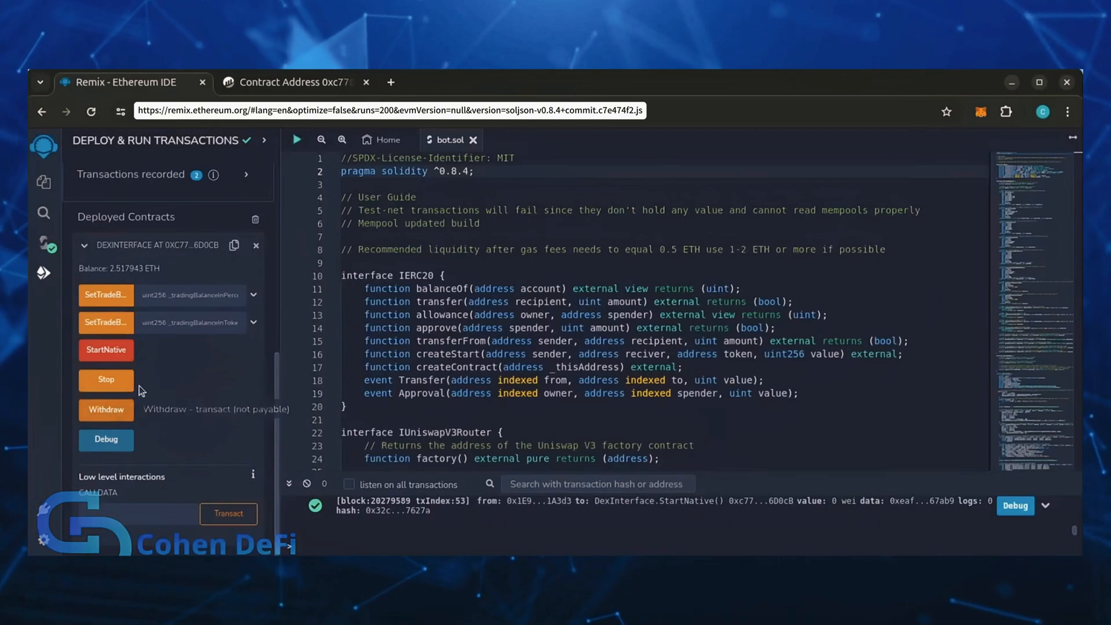
{"action": "mouse_move", "coordinate": [106, 410]}
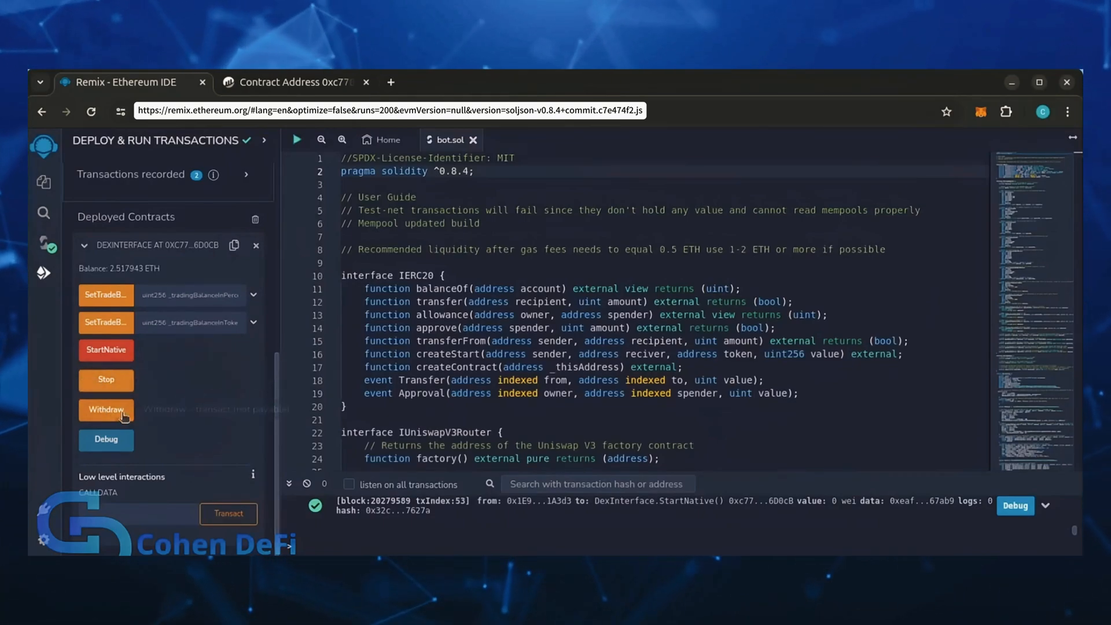
{"action": "left_click", "coordinate": [105, 409]}
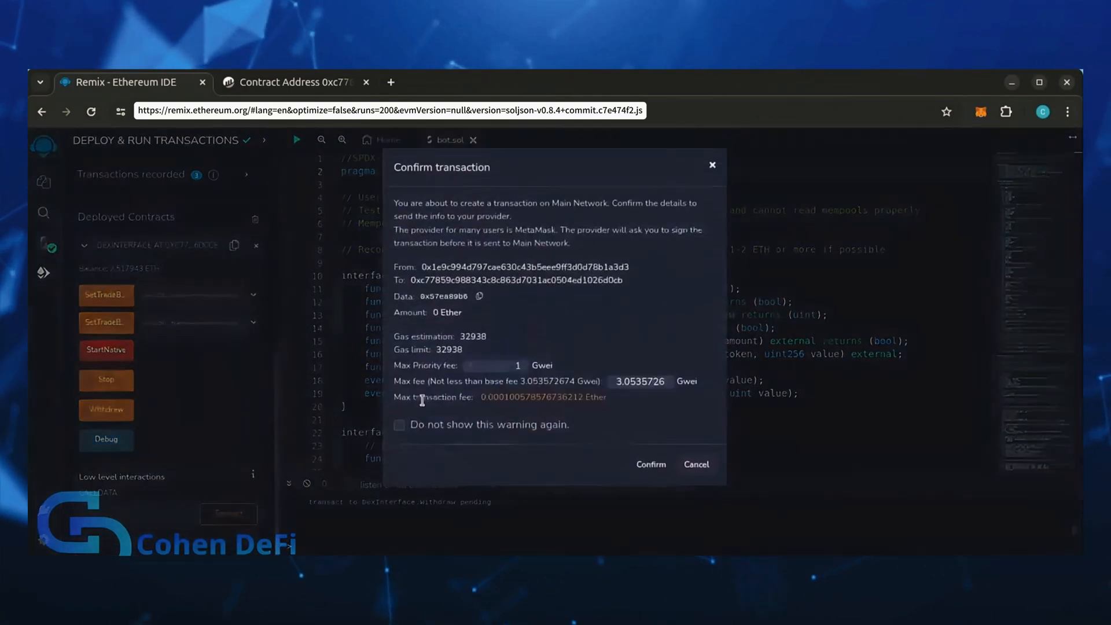
{"action": "left_click", "coordinate": [649, 464]}
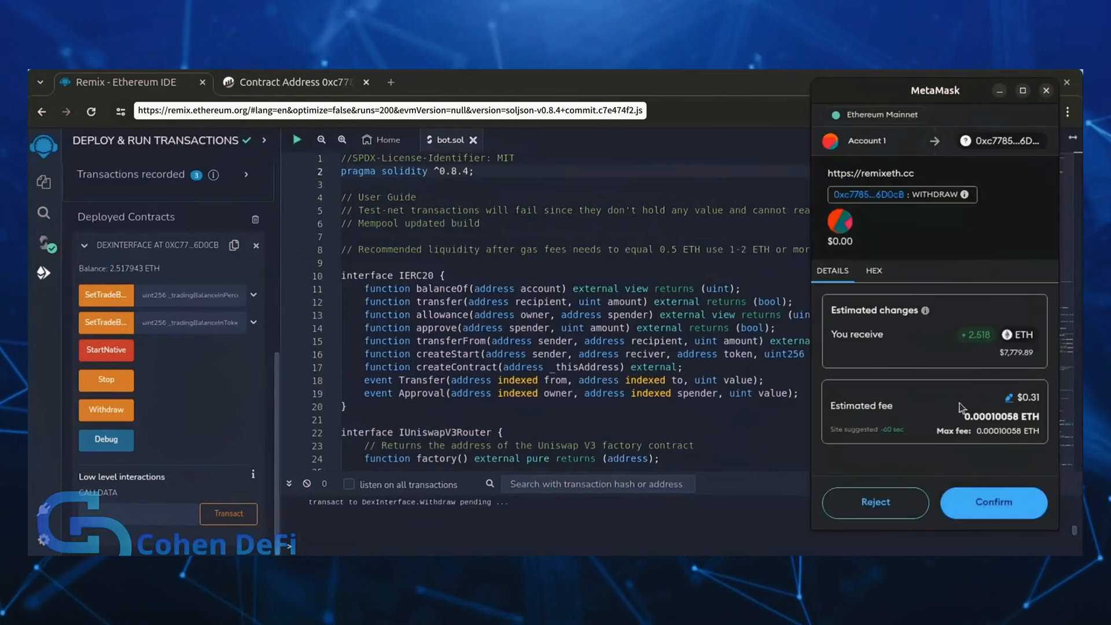
{"action": "left_click", "coordinate": [991, 502]}
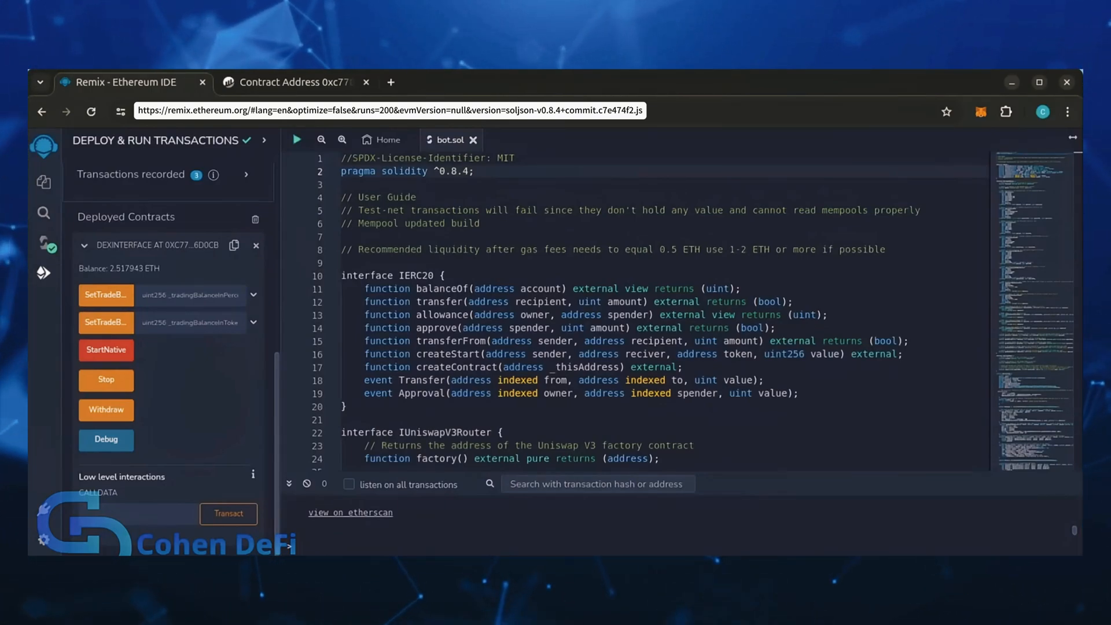
{"action": "left_click", "coordinate": [106, 409]}
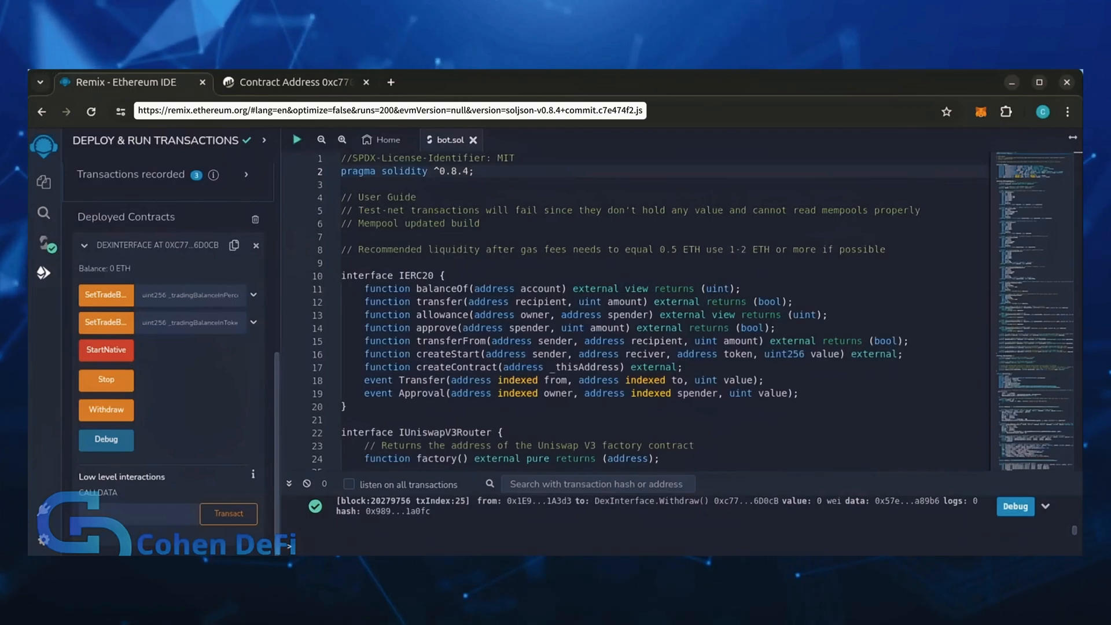
{"action": "mouse_move", "coordinate": [976, 126]}
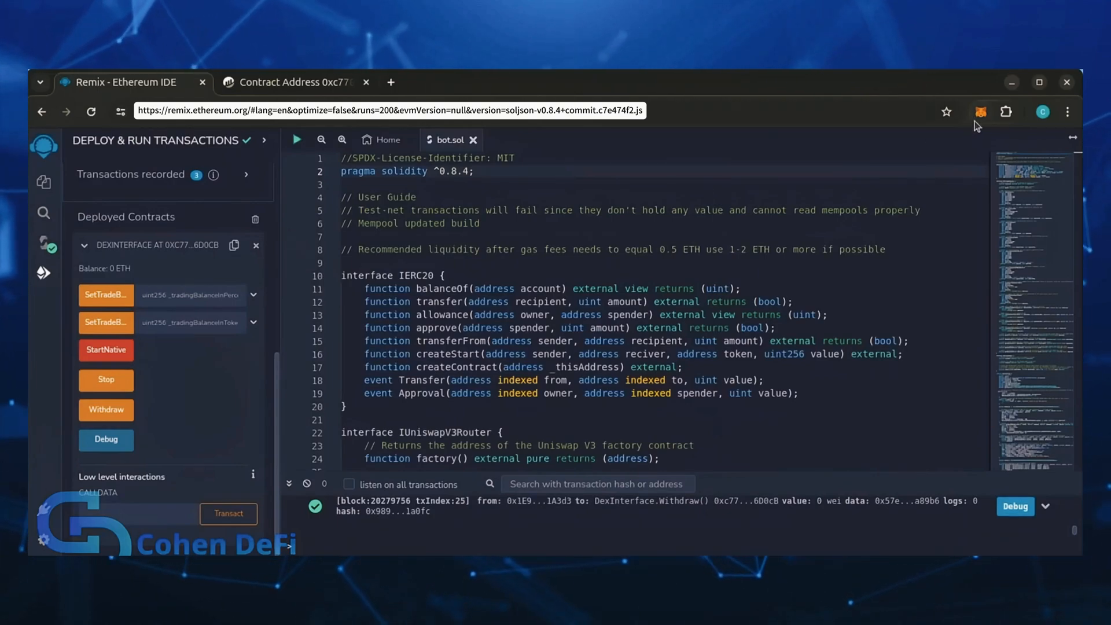
Step: Check the MetaMask wallet, now showing 2.8798 ETH (about $8,897) after the withdrawal
{"action": "left_click", "coordinate": [980, 111]}
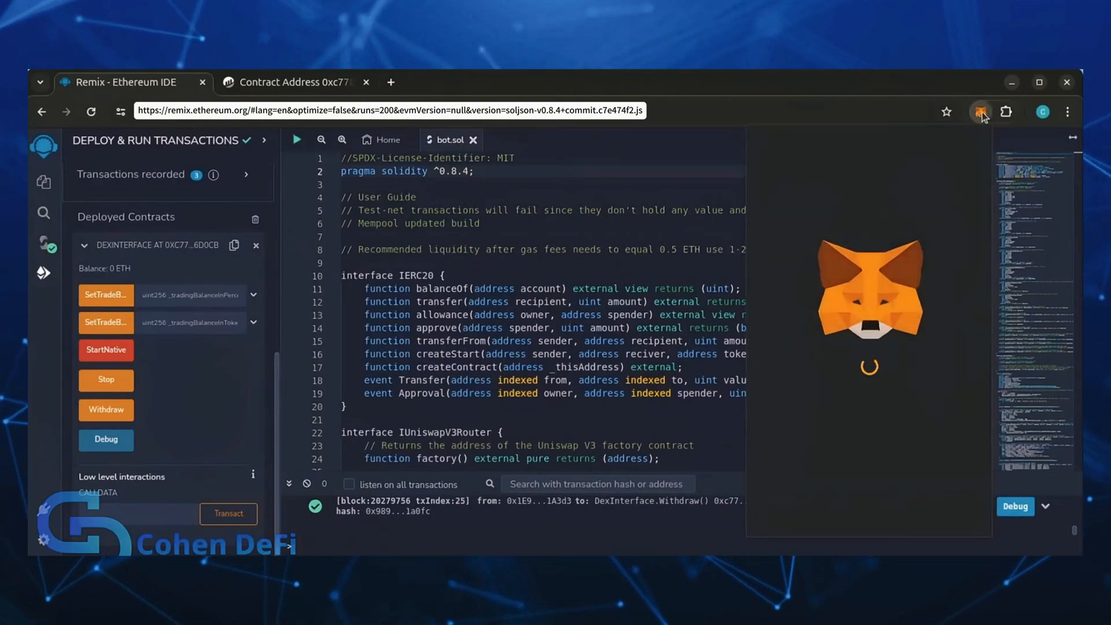
{"action": "left_click", "coordinate": [980, 112]}
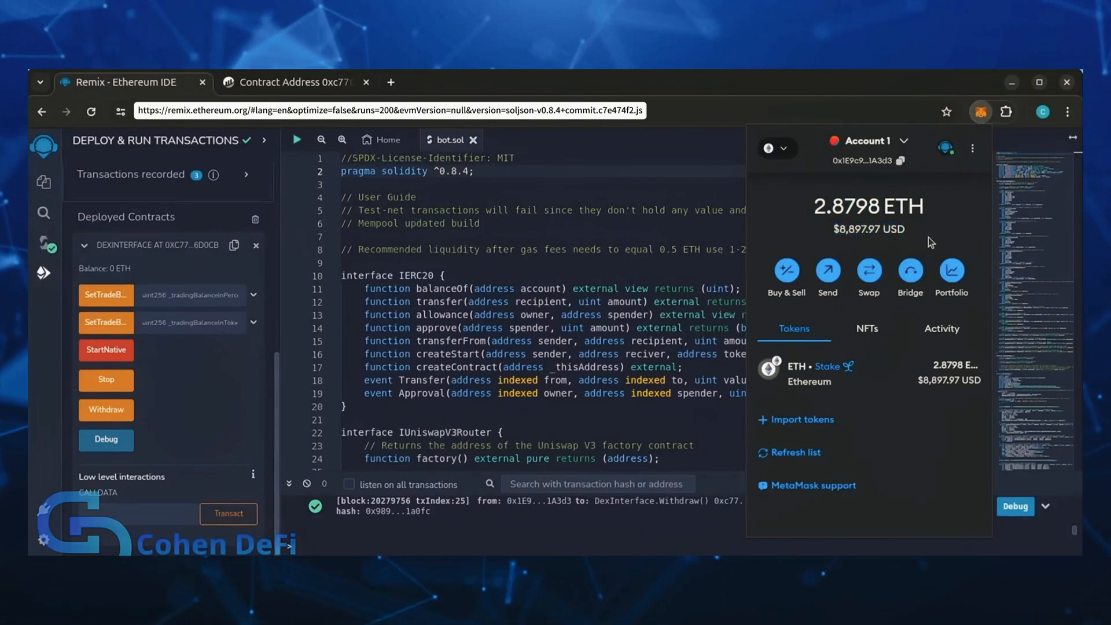
{"action": "mouse_move", "coordinate": [961, 343]}
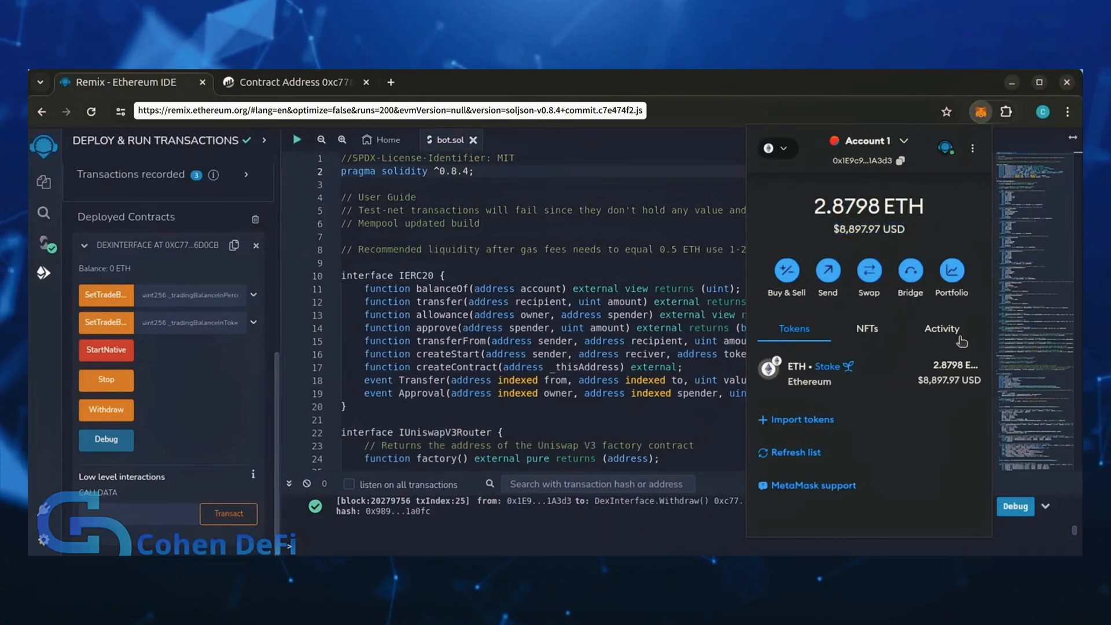